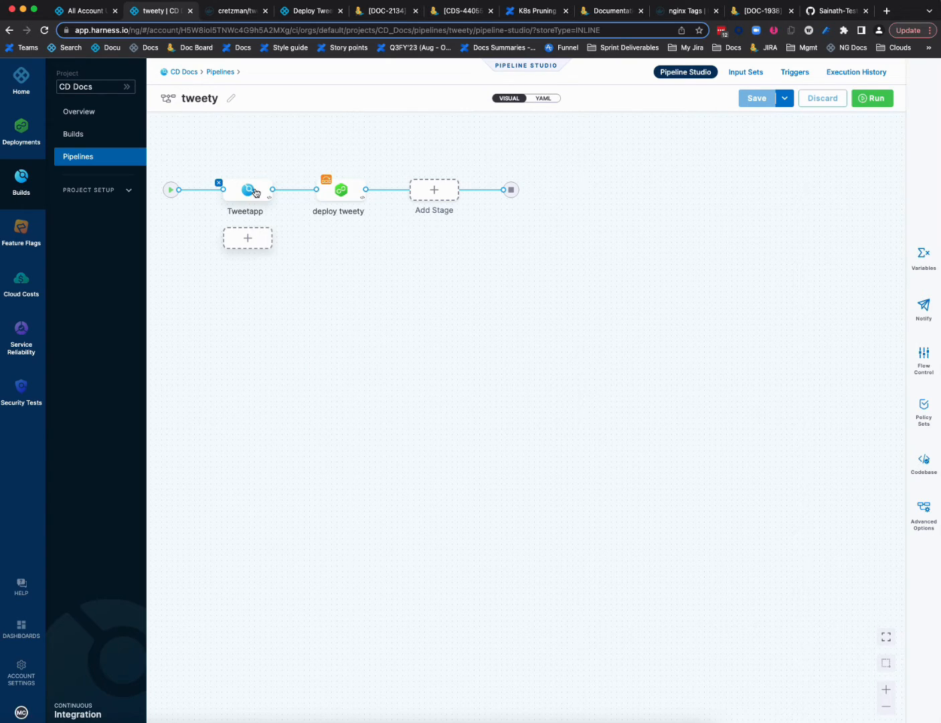
Step: Open the tweety pipeline's Tweetapp stage and view its Build Tweet App execution step
click(246, 190)
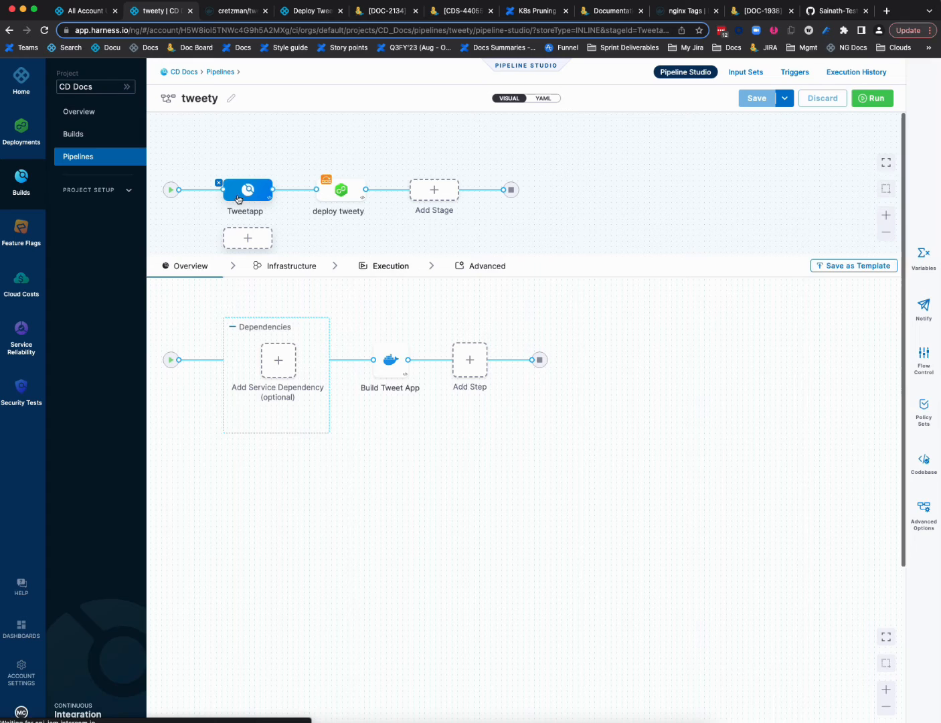
click(389, 266)
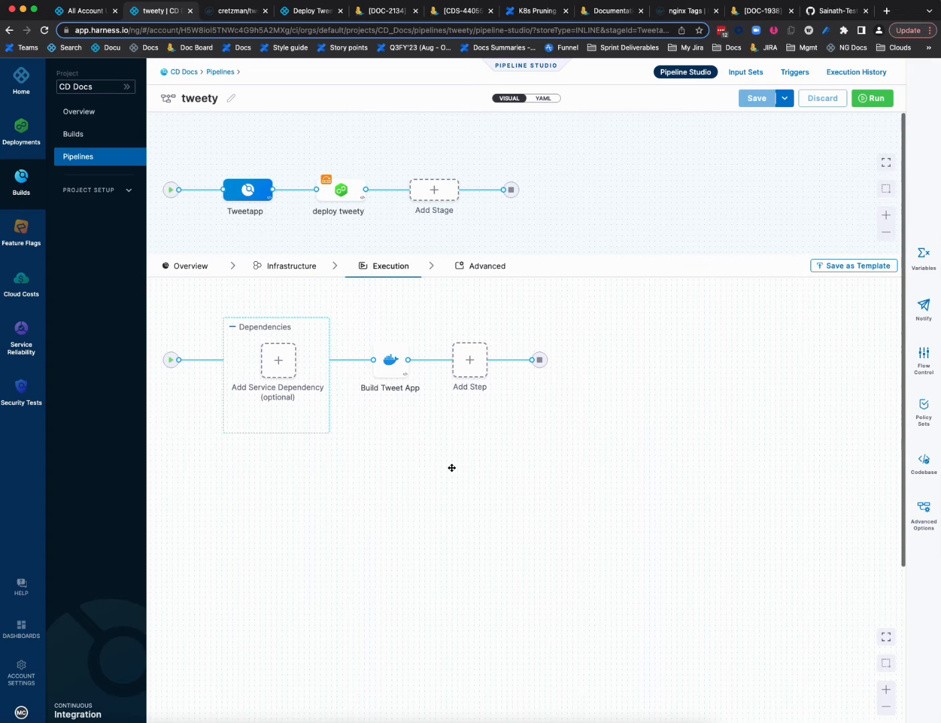
click(390, 360)
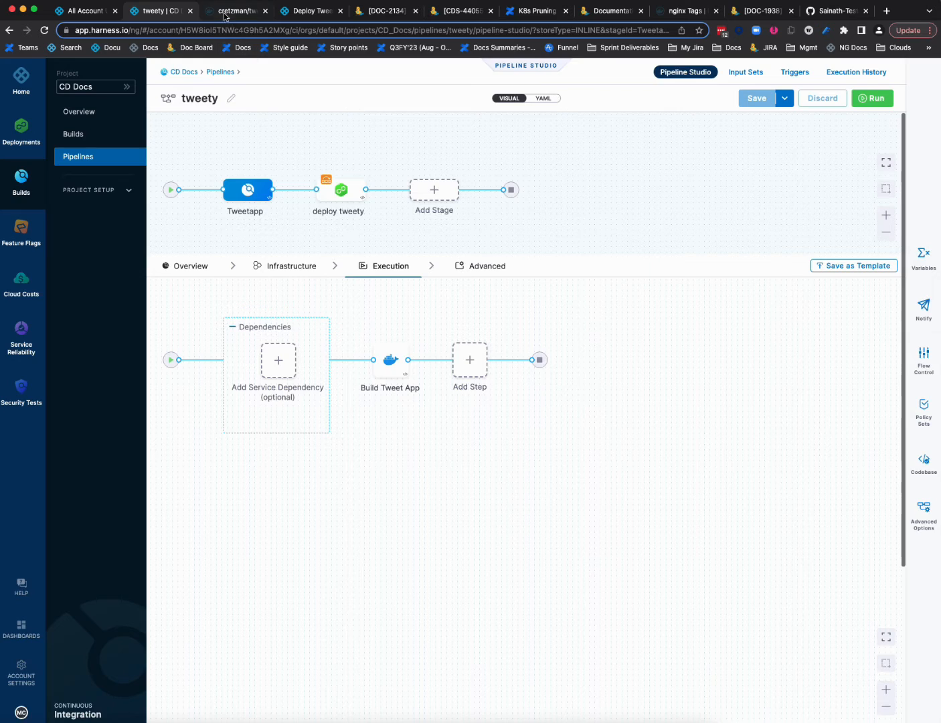
Step: Confirm tag 174 is tweetapp's newest Docker Hub tag, then return to Deploy Tweety
click(235, 11)
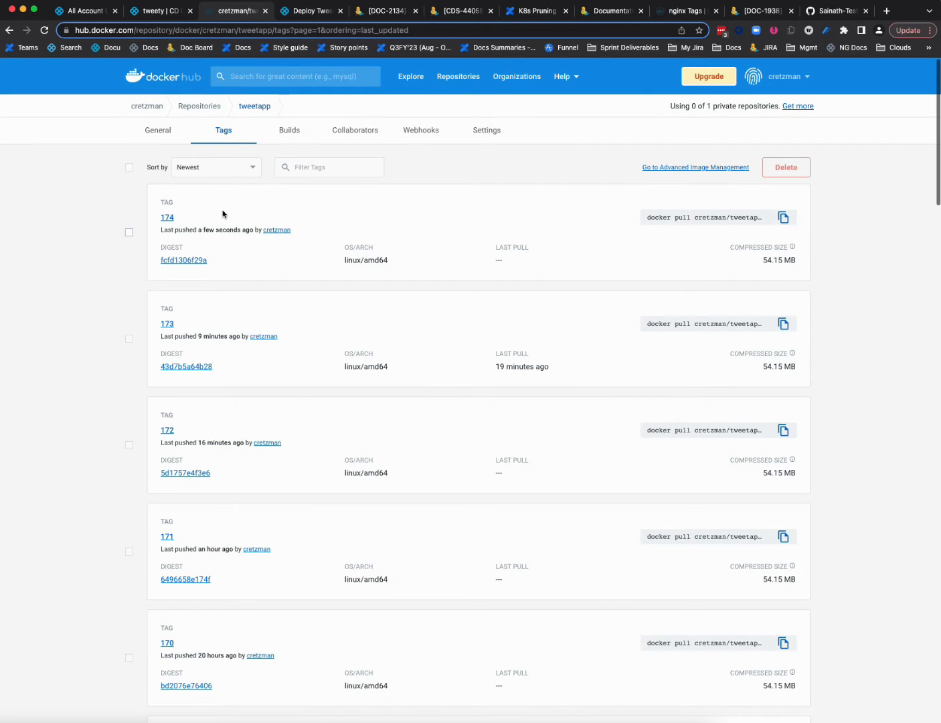
click(311, 11)
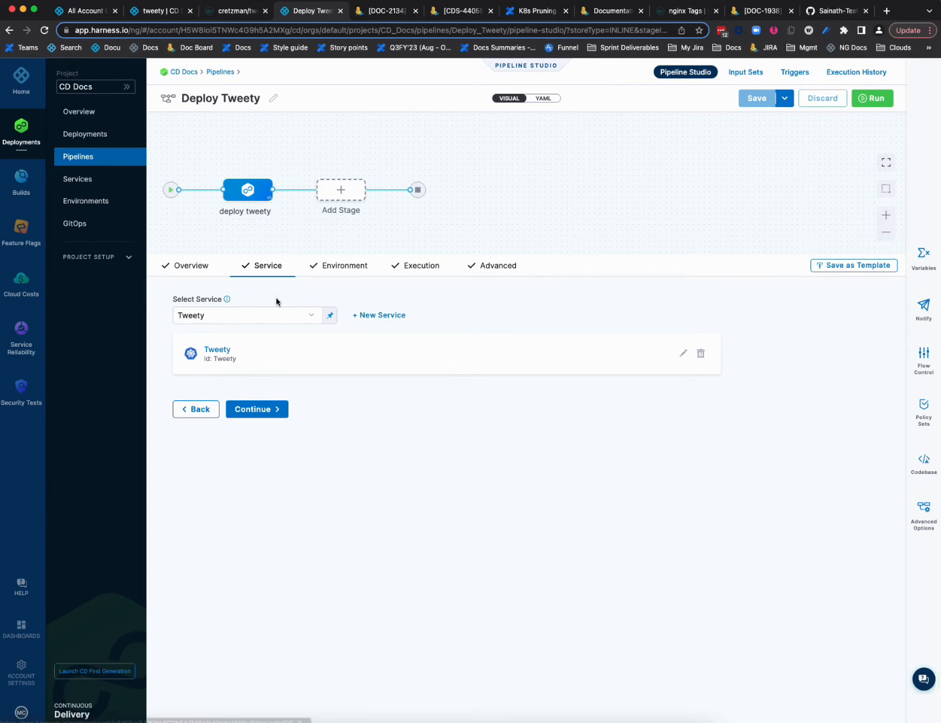
click(344, 265)
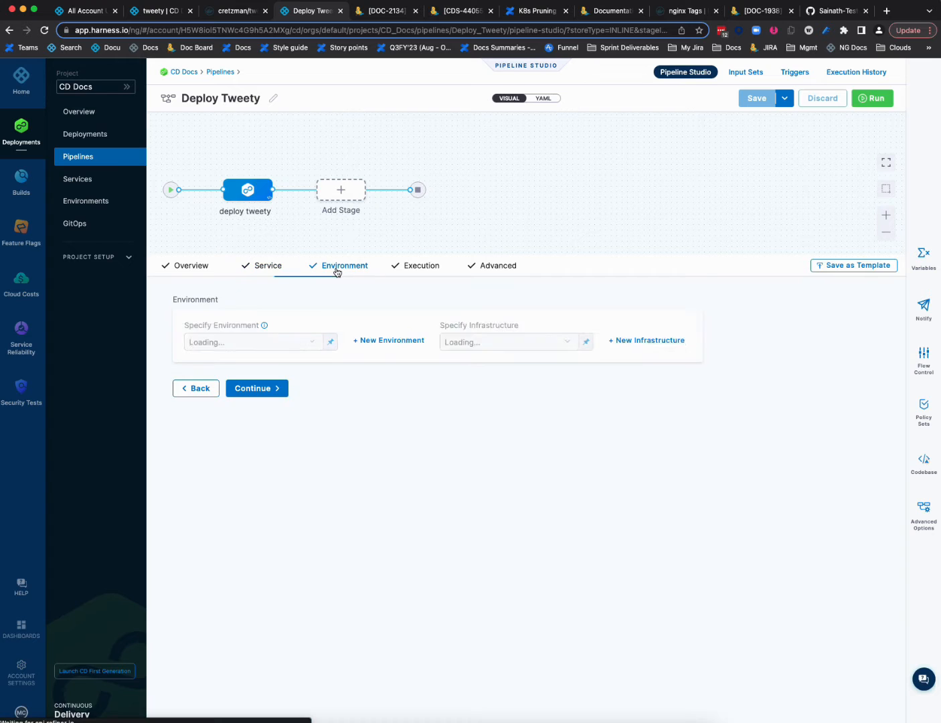
click(267, 265)
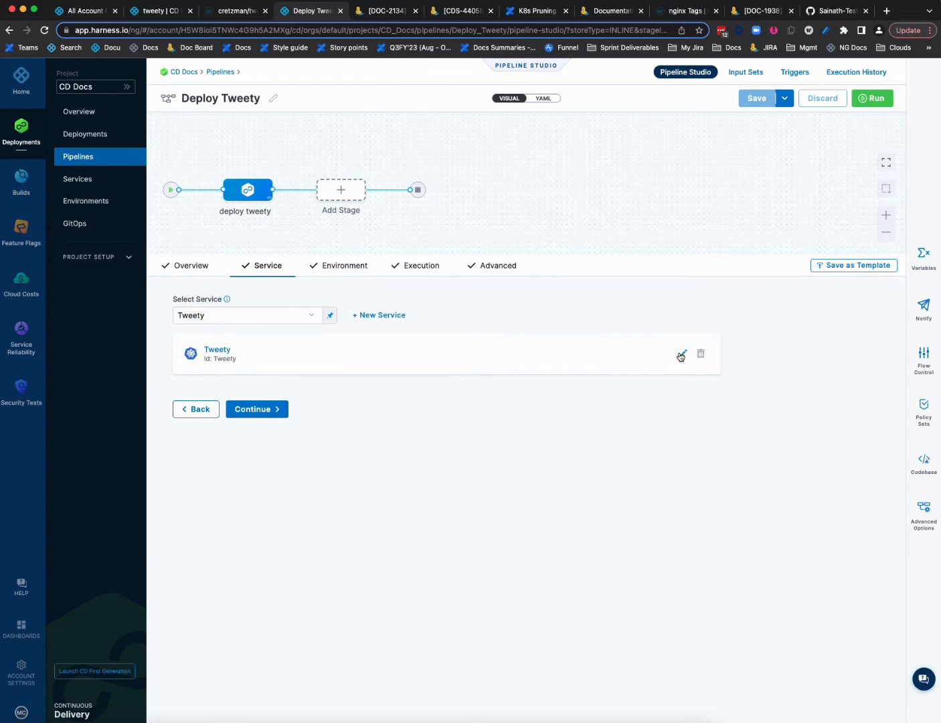
click(681, 354)
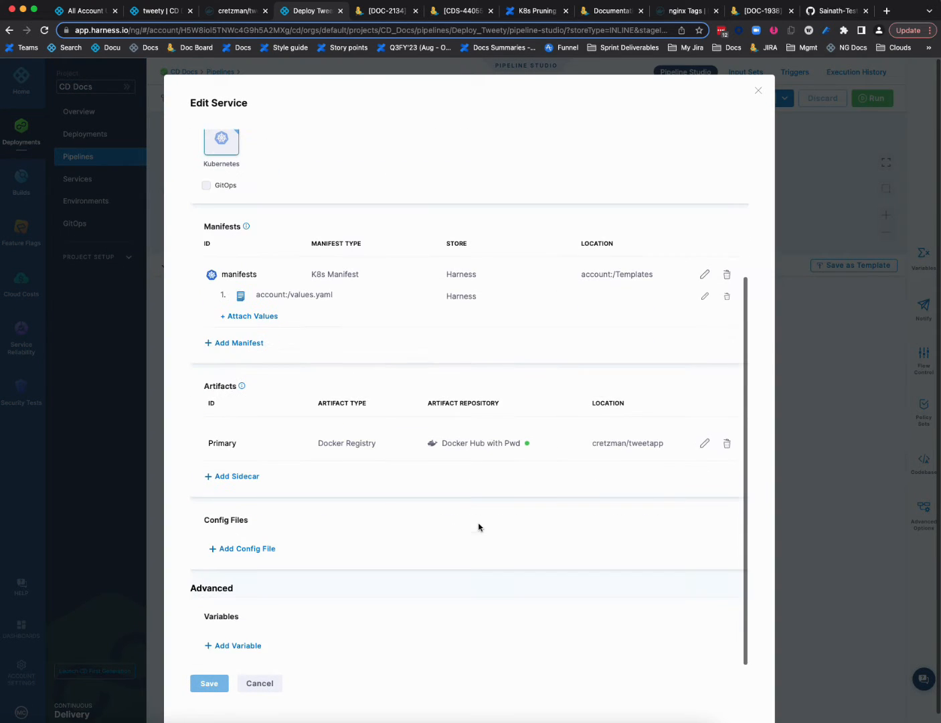
mouse_move(747, 142)
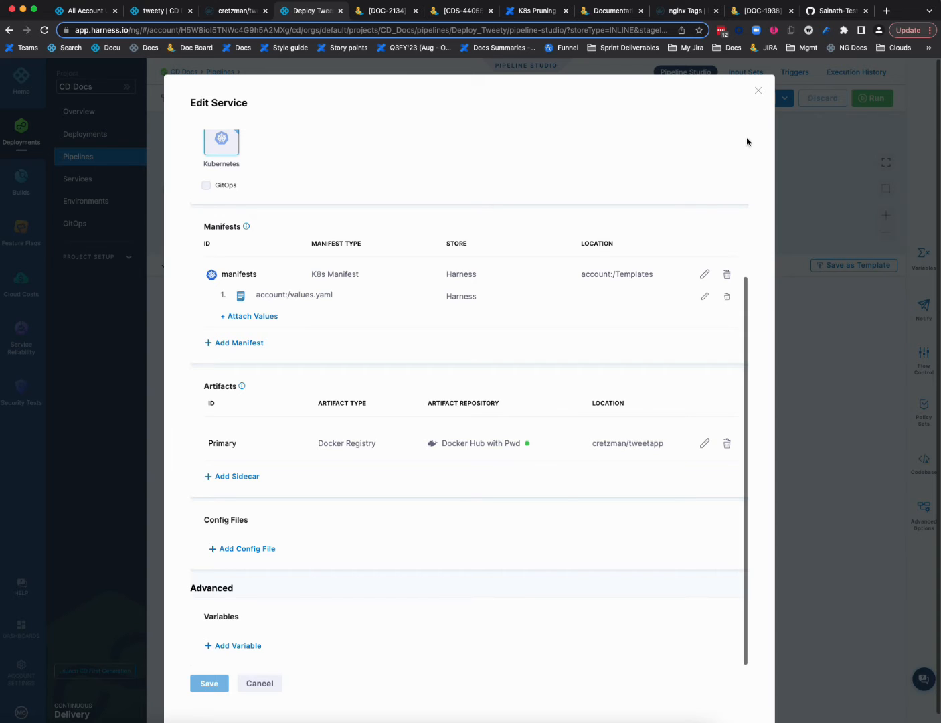
mouse_move(440, 444)
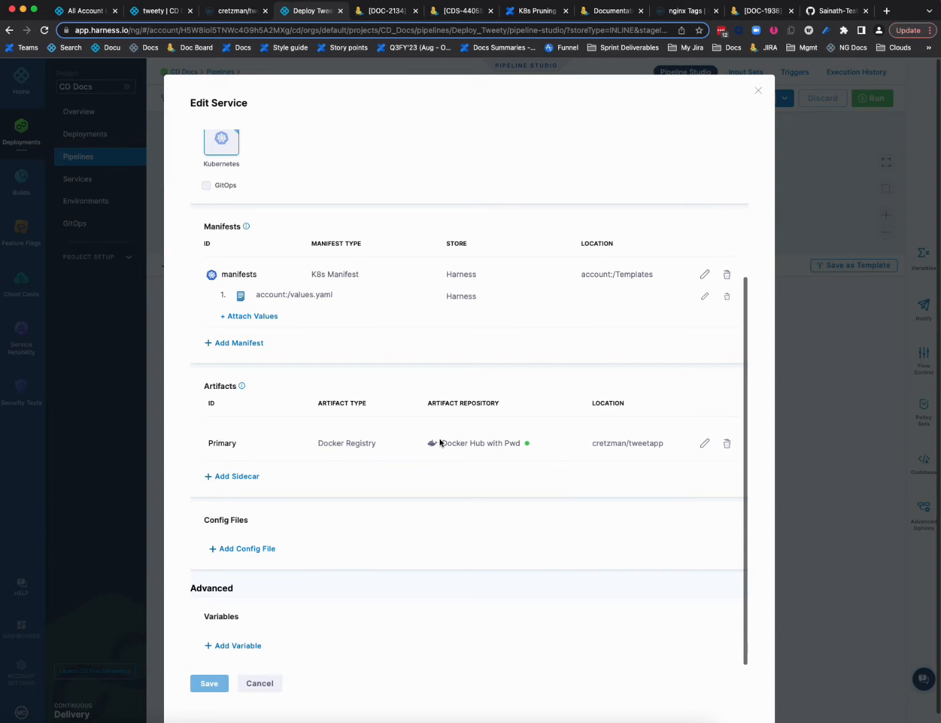
mouse_move(569, 449)
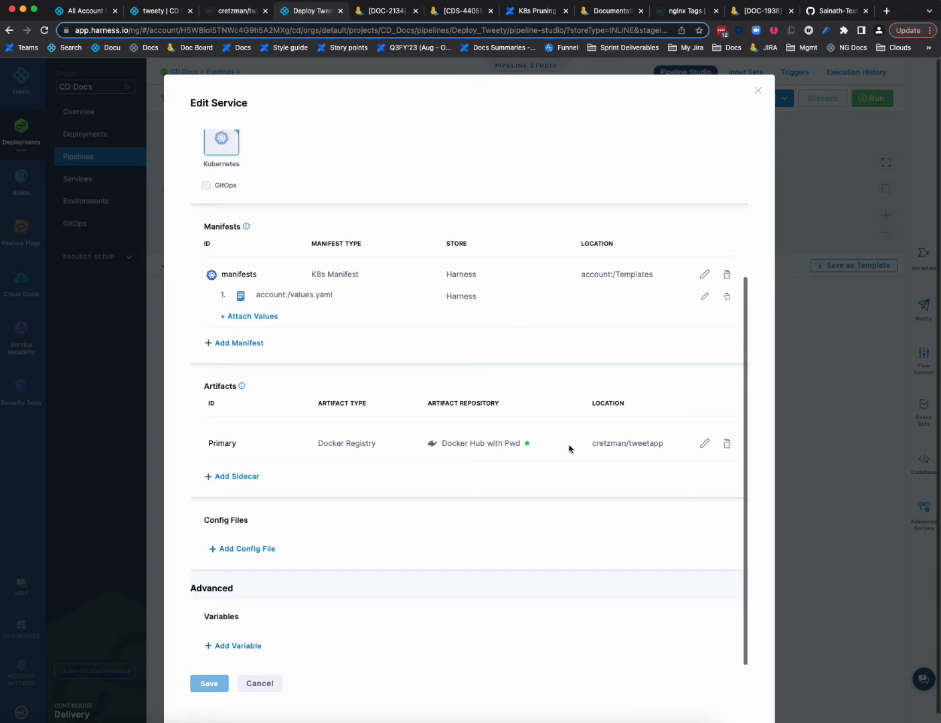
mouse_move(525, 421)
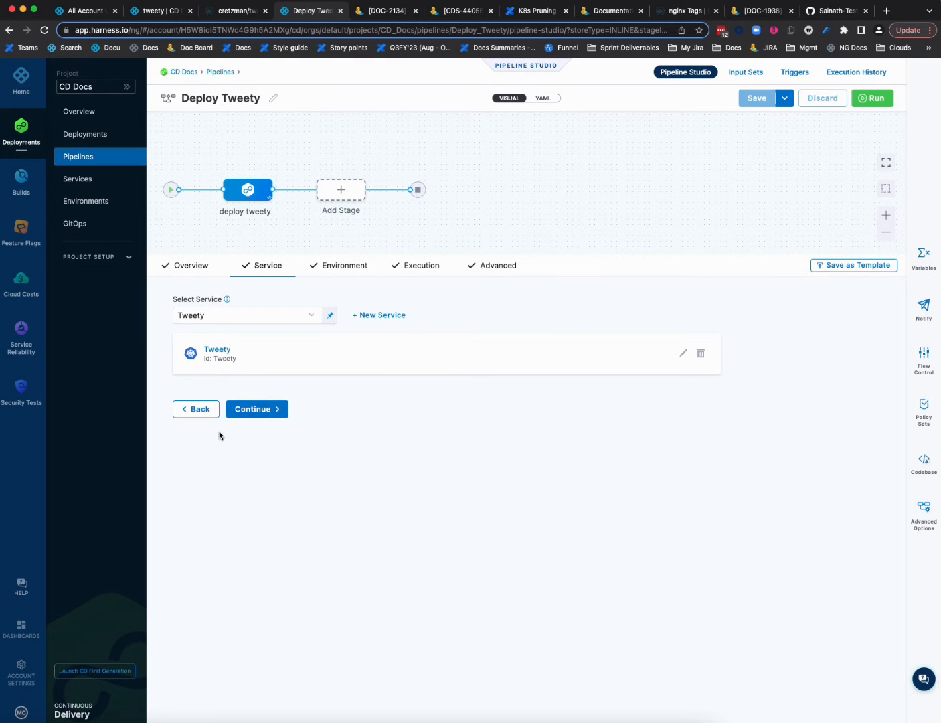
Step: Edit the On New Artifact trigger and review its cretzman/tweetapp Docker Hub artifact source
click(257, 409)
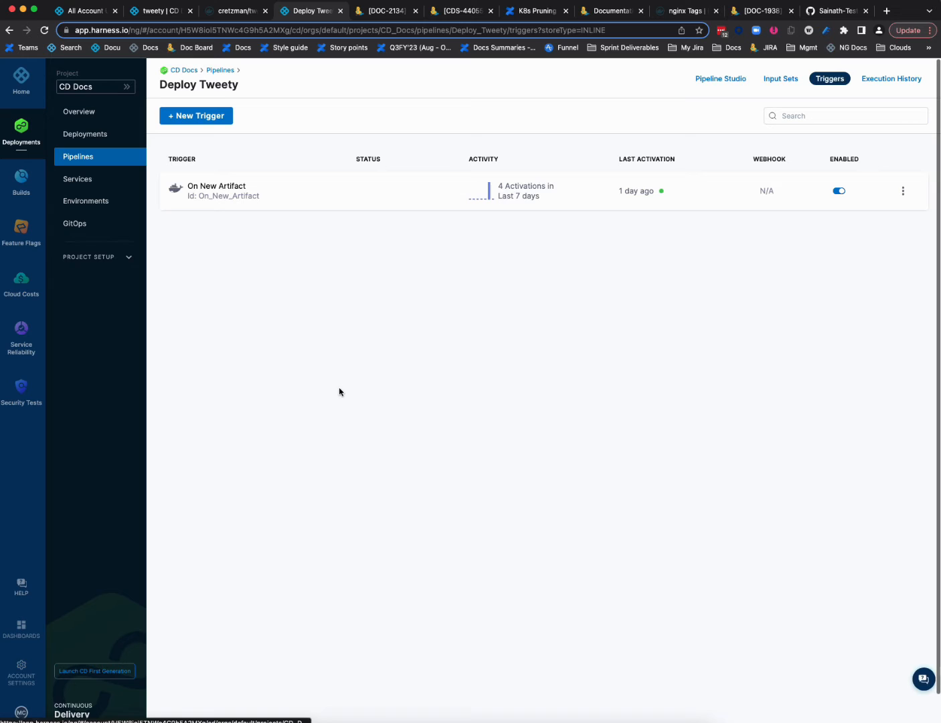
click(903, 190)
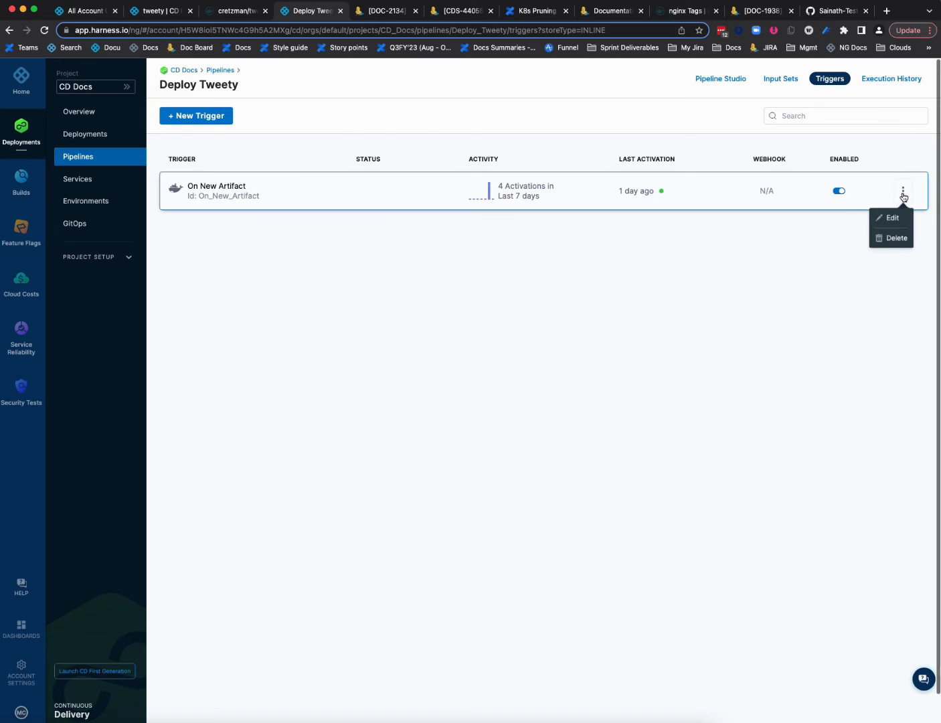
click(894, 218)
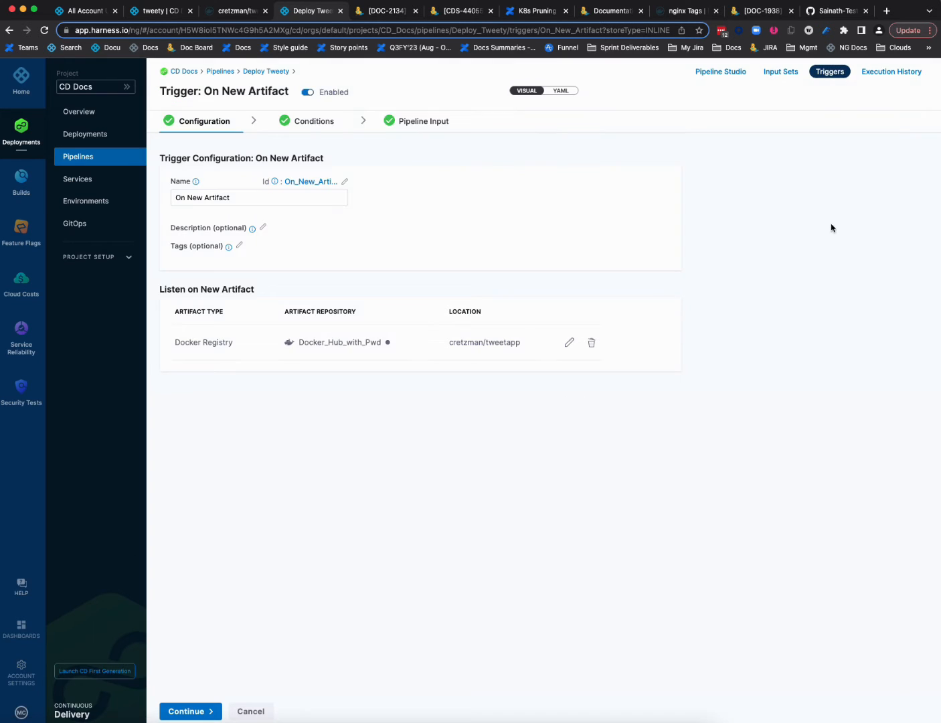
mouse_move(471, 342)
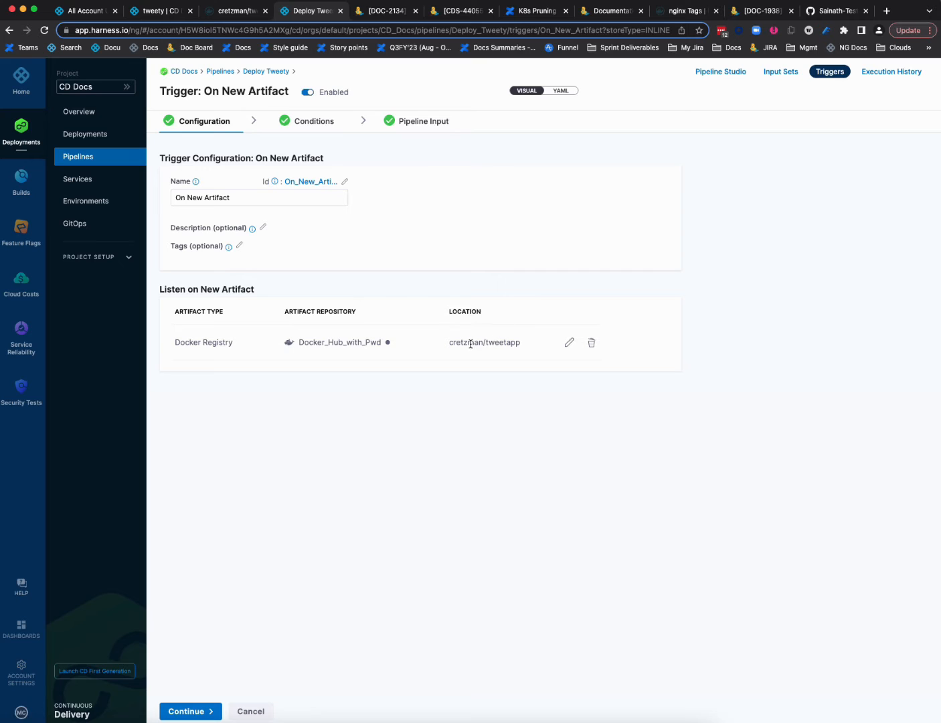
click(235, 11)
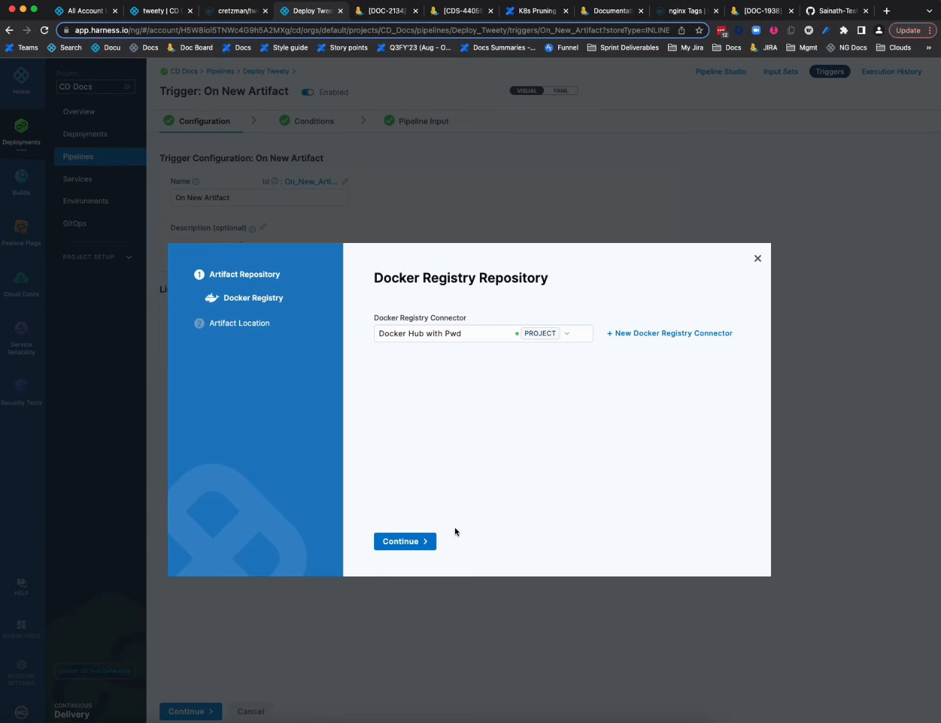
click(404, 541)
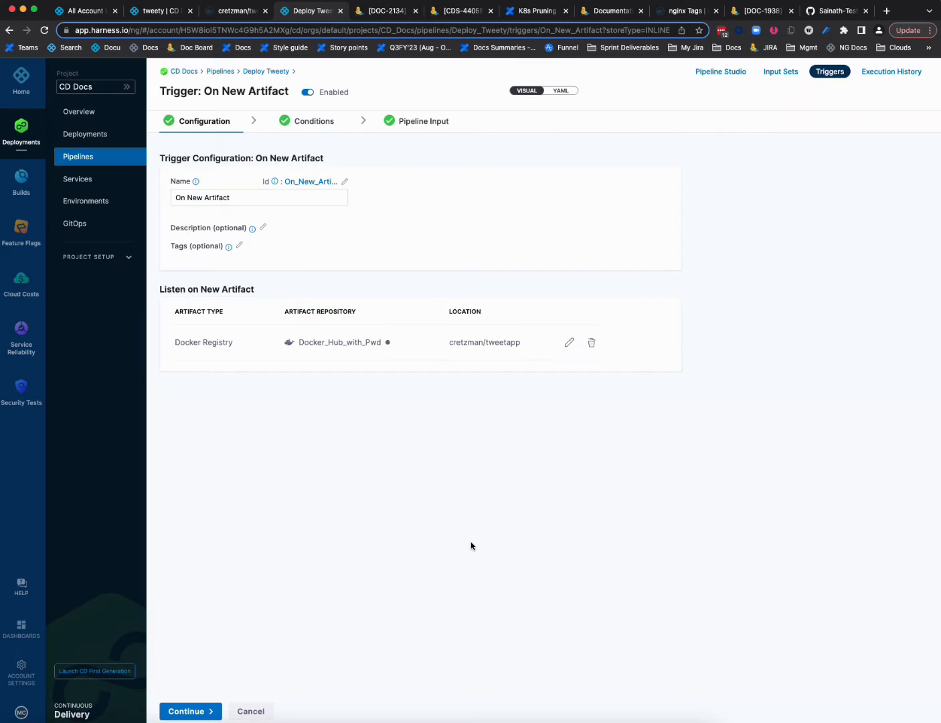
Step: Leave the trigger's Conditions empty, without picking an operator, and continue to Pipeline Input
click(314, 121)
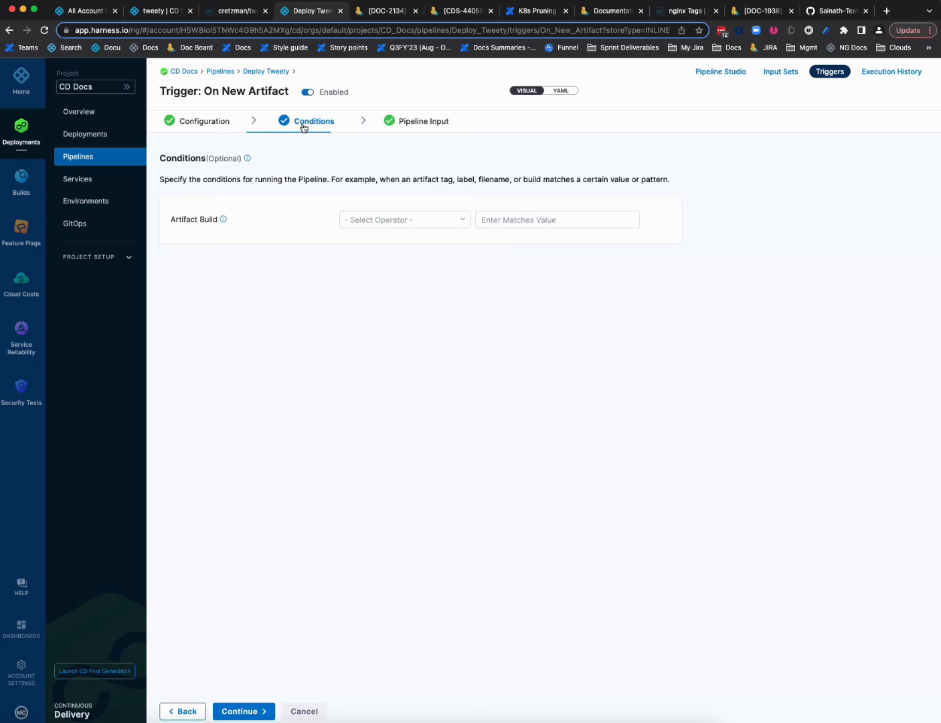
click(404, 219)
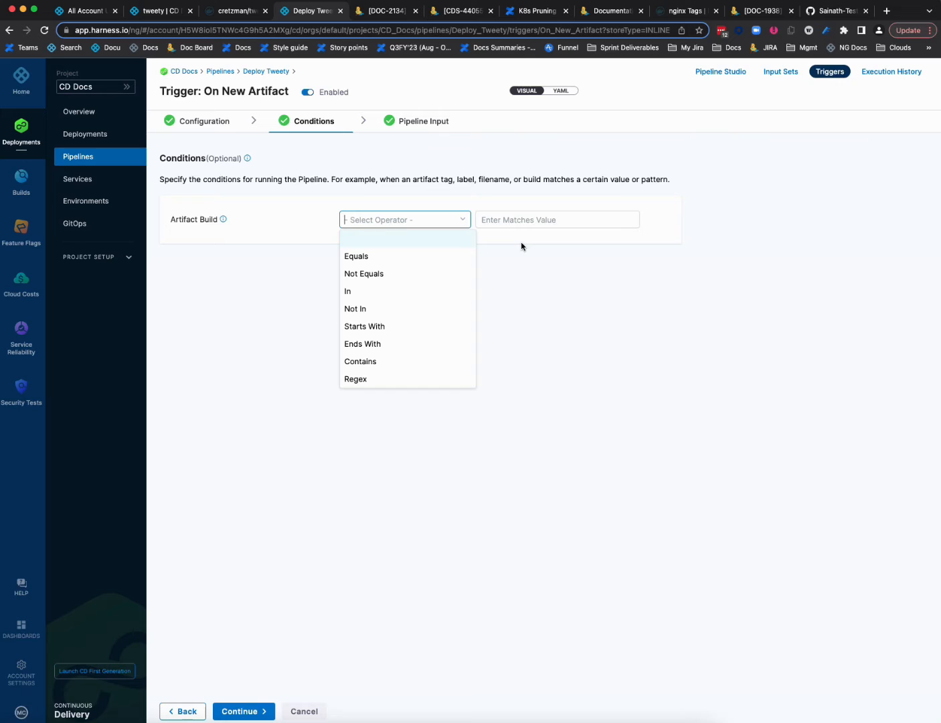
click(522, 247)
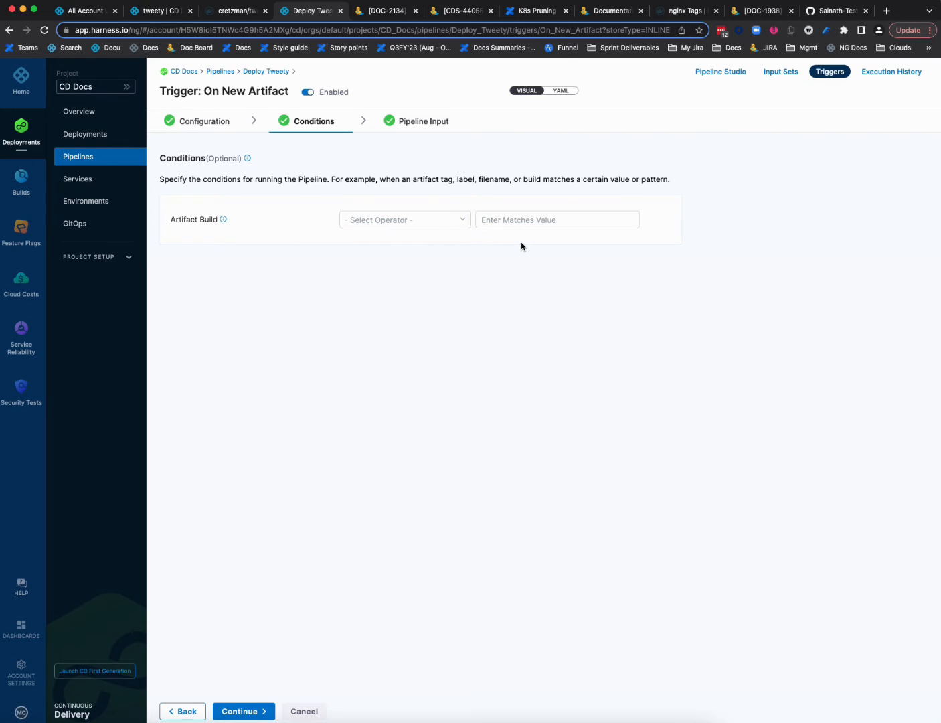
mouse_move(362, 174)
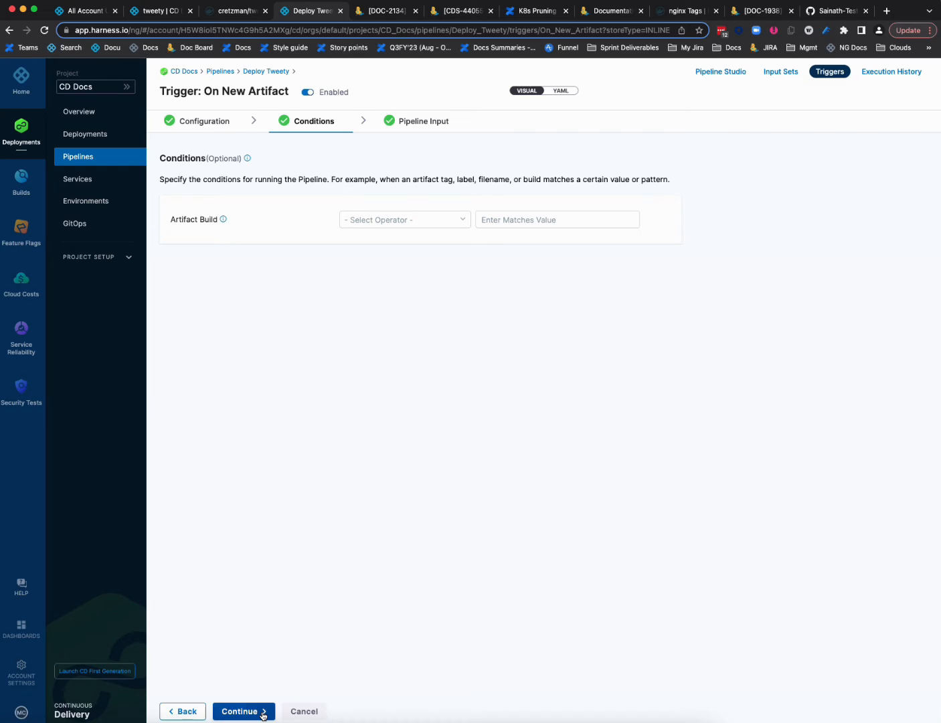
click(243, 711)
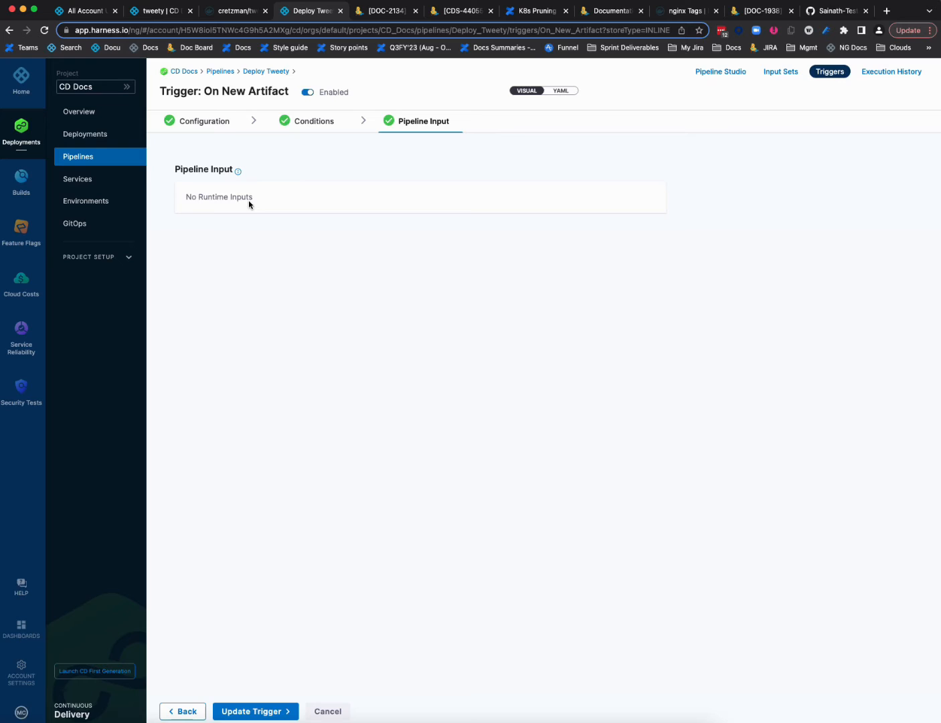
mouse_move(278, 612)
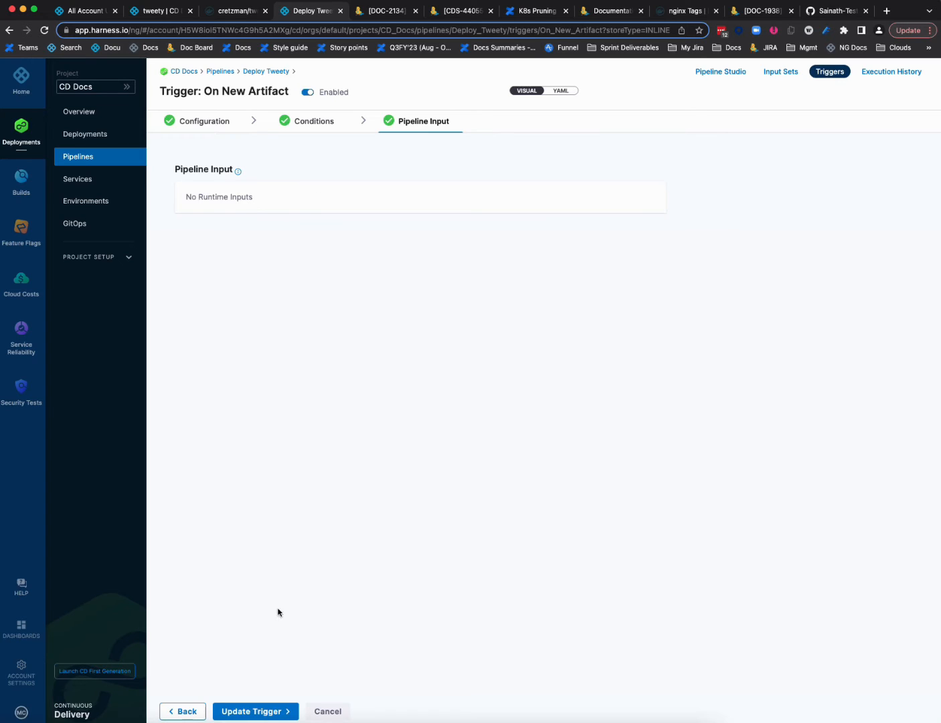
mouse_move(292, 684)
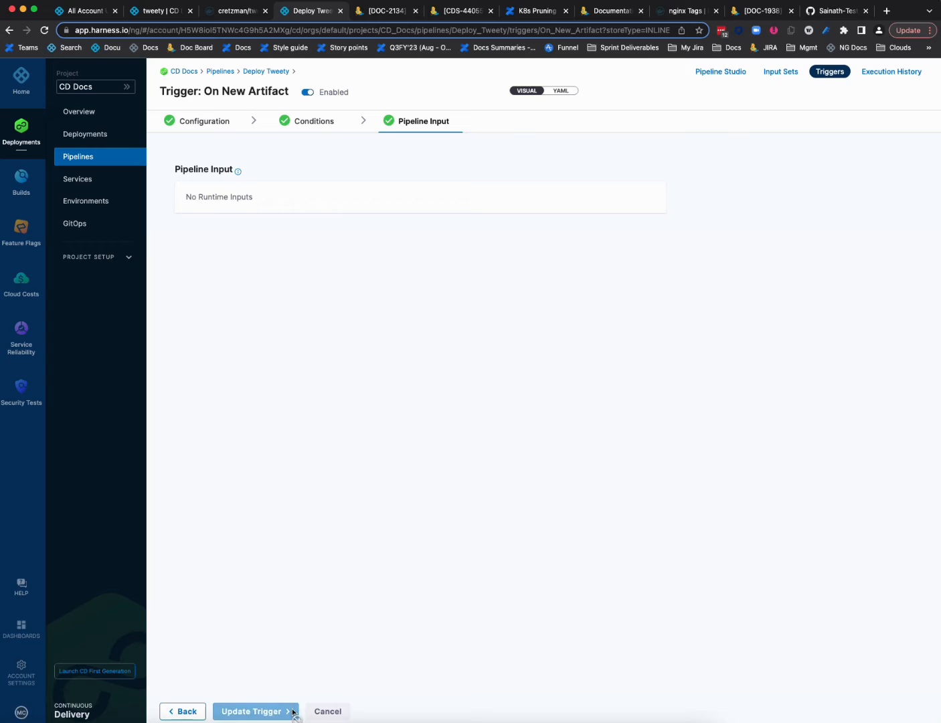
Step: Save the trigger and inspect the Tweety service's artifact tag <+trigger.artifact.build>
click(255, 711)
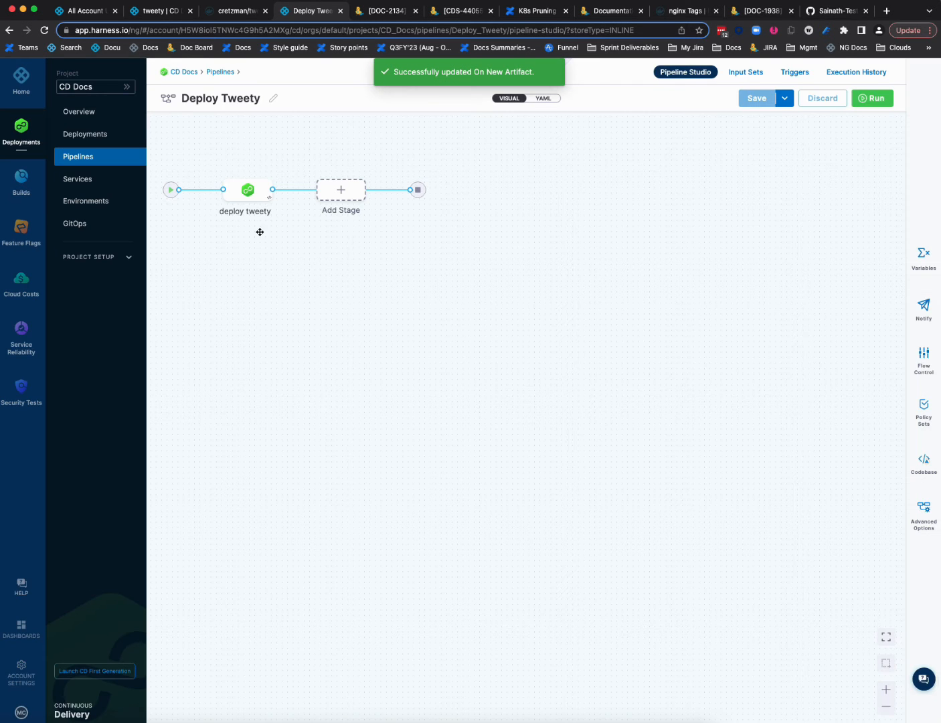
click(247, 189)
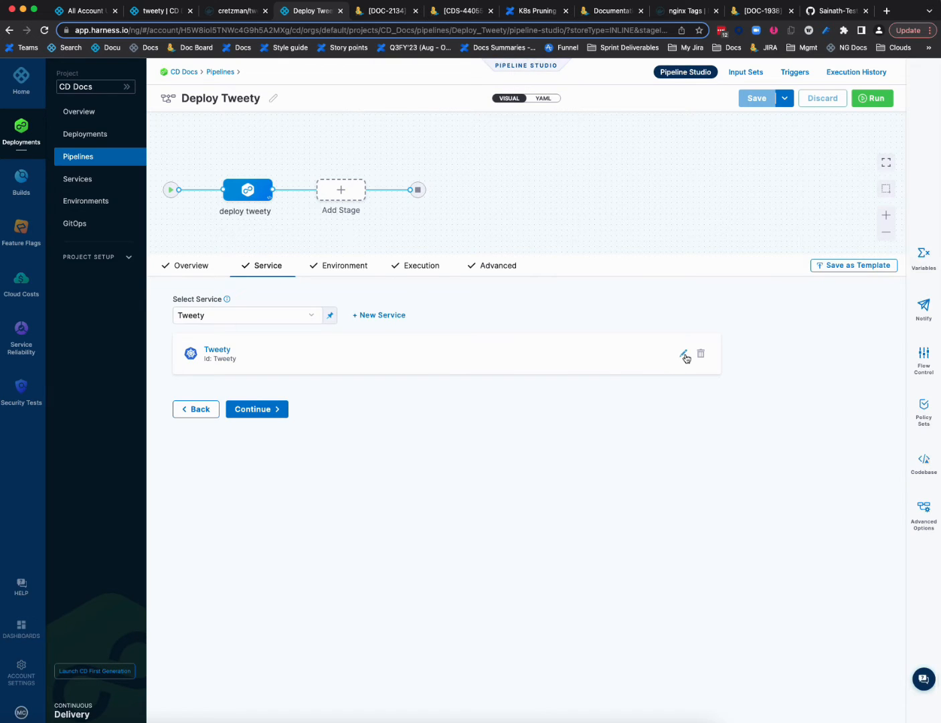
click(684, 353)
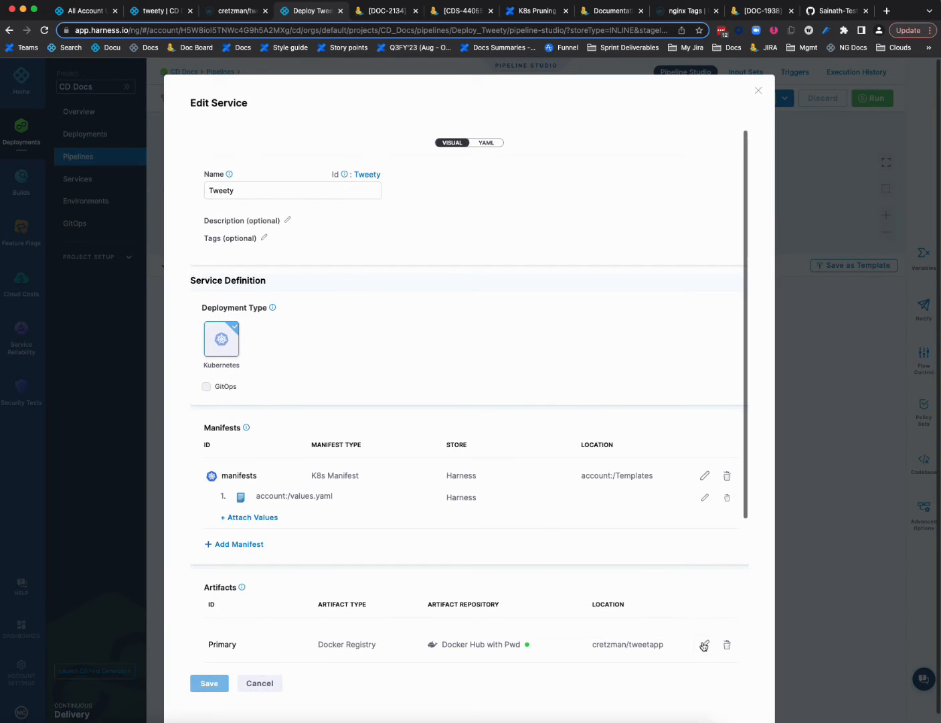
click(704, 645)
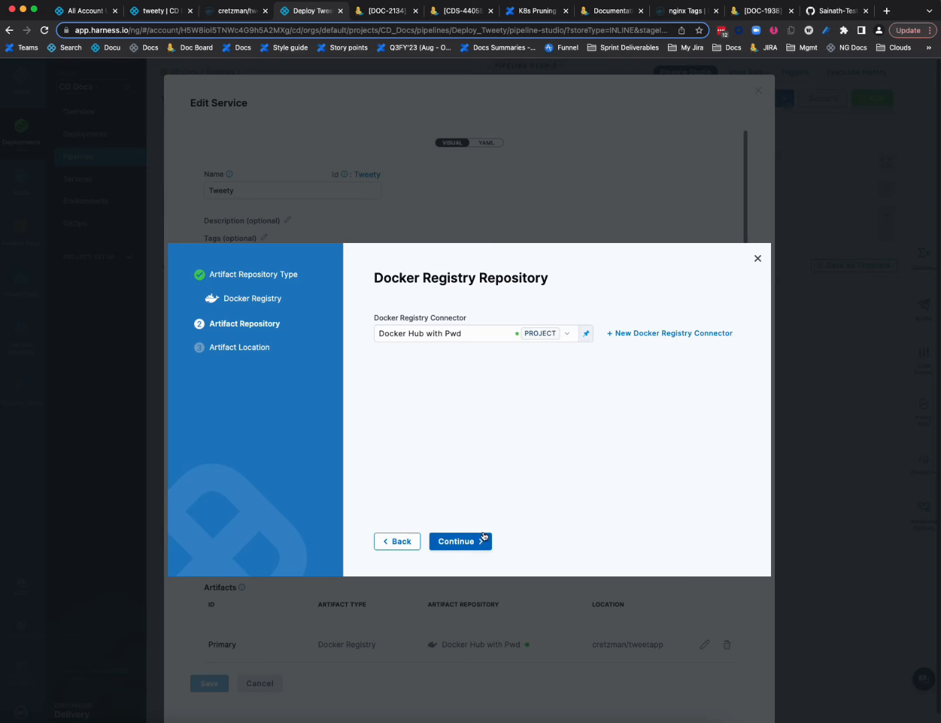
click(460, 541)
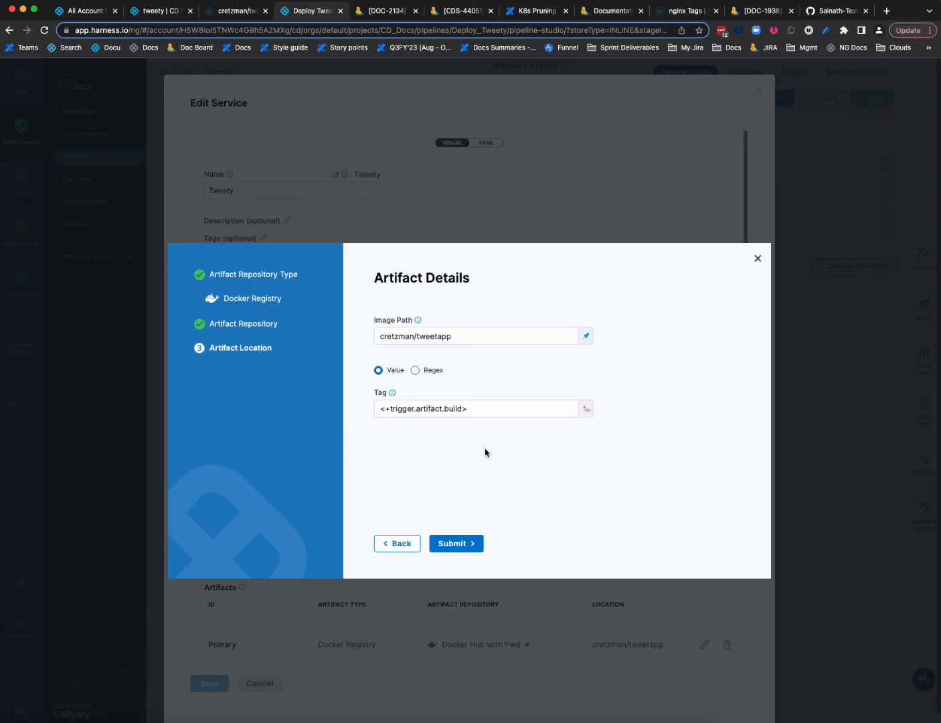
click(475, 408)
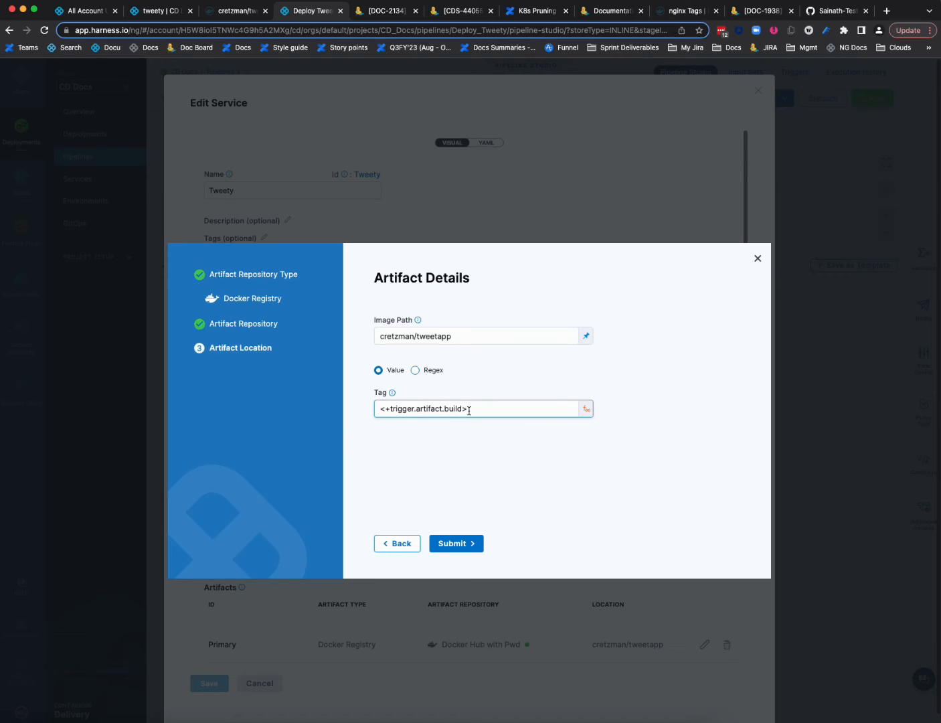
Step: Glance at Docker Hub's tweetapp tags, then bring up the tweety build pipeline
click(236, 11)
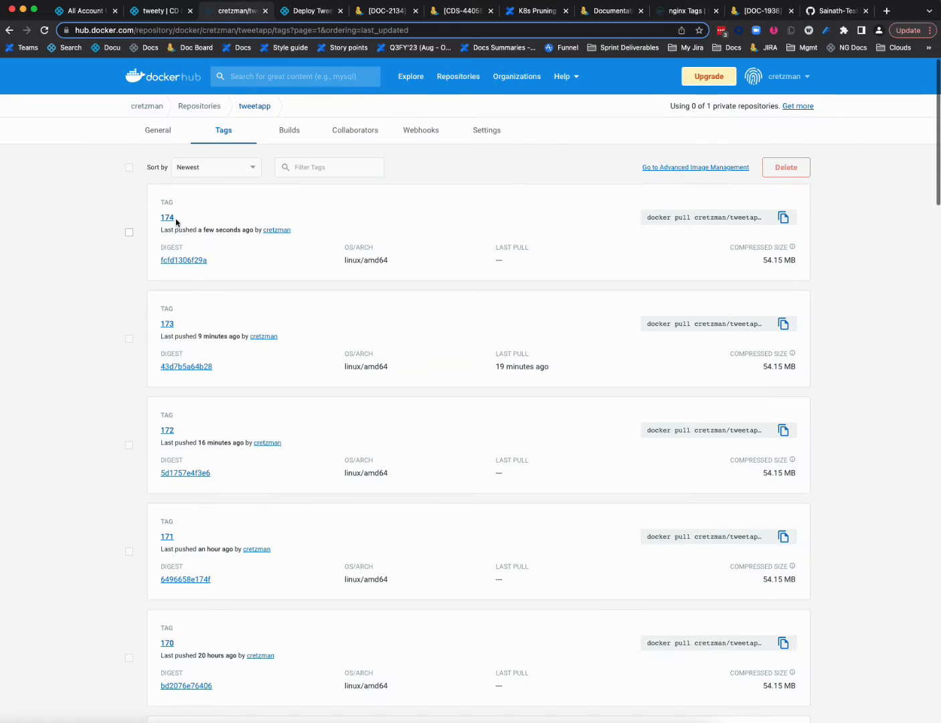
click(312, 11)
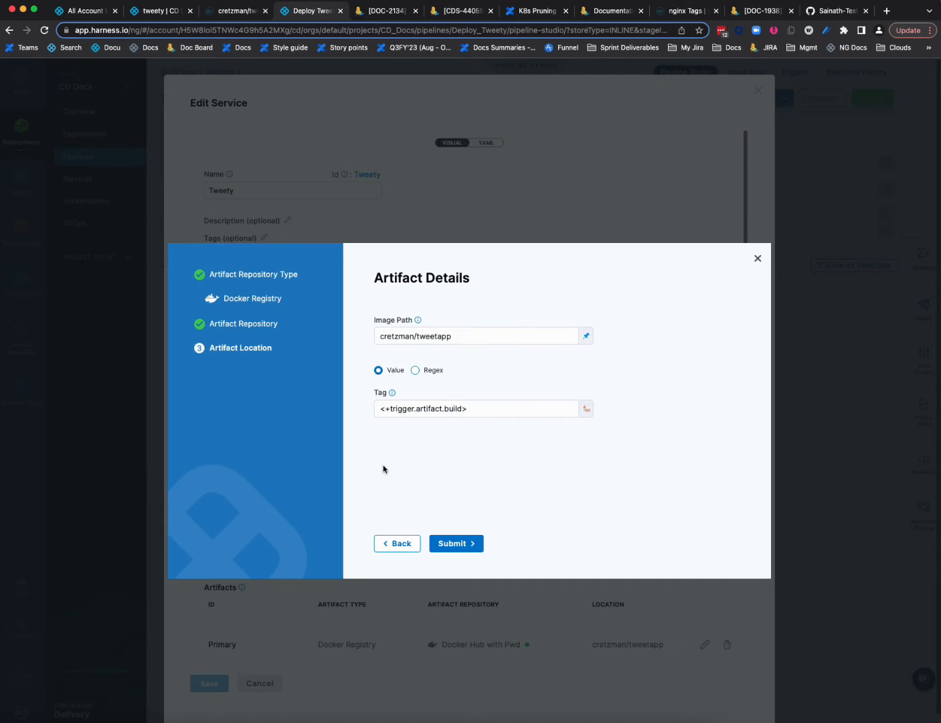
click(477, 409)
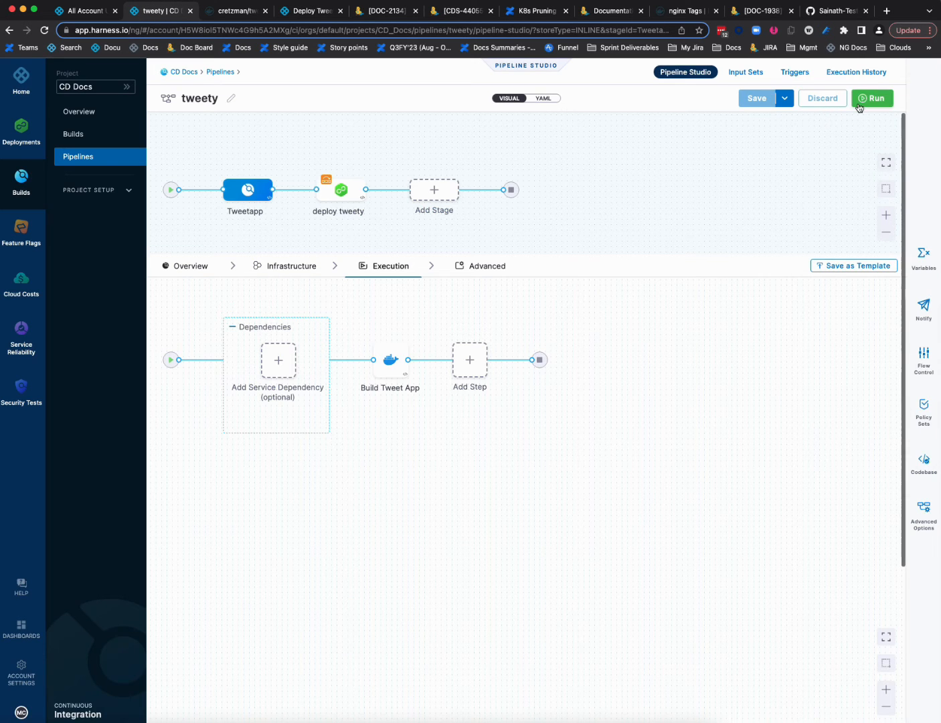
Step: Run the tweety pipeline on branch master with tag 175, skipping the preflight check
click(872, 98)
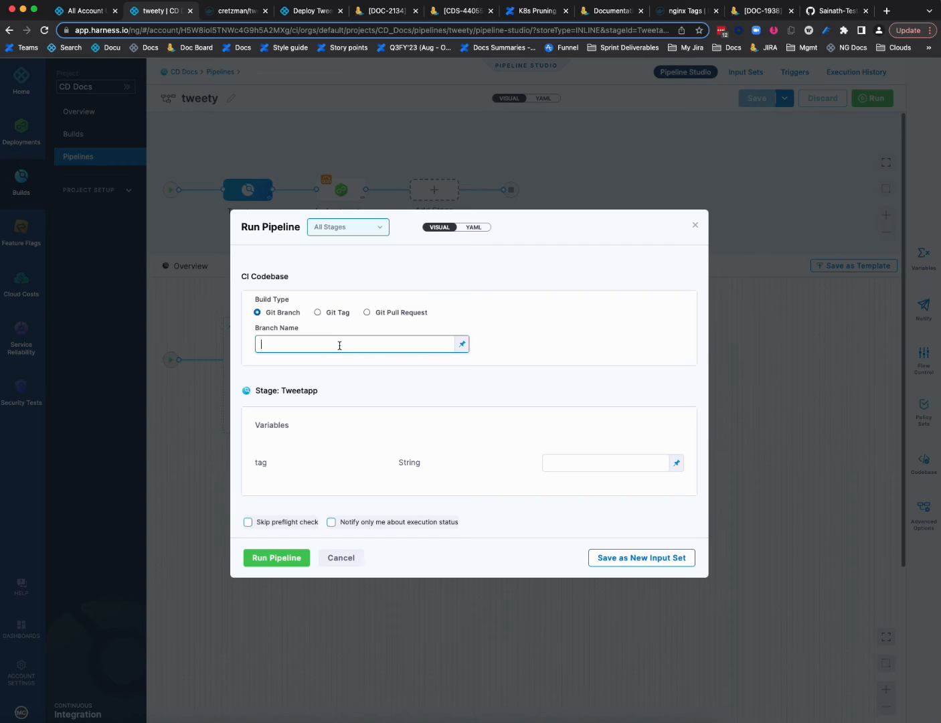
text(master)
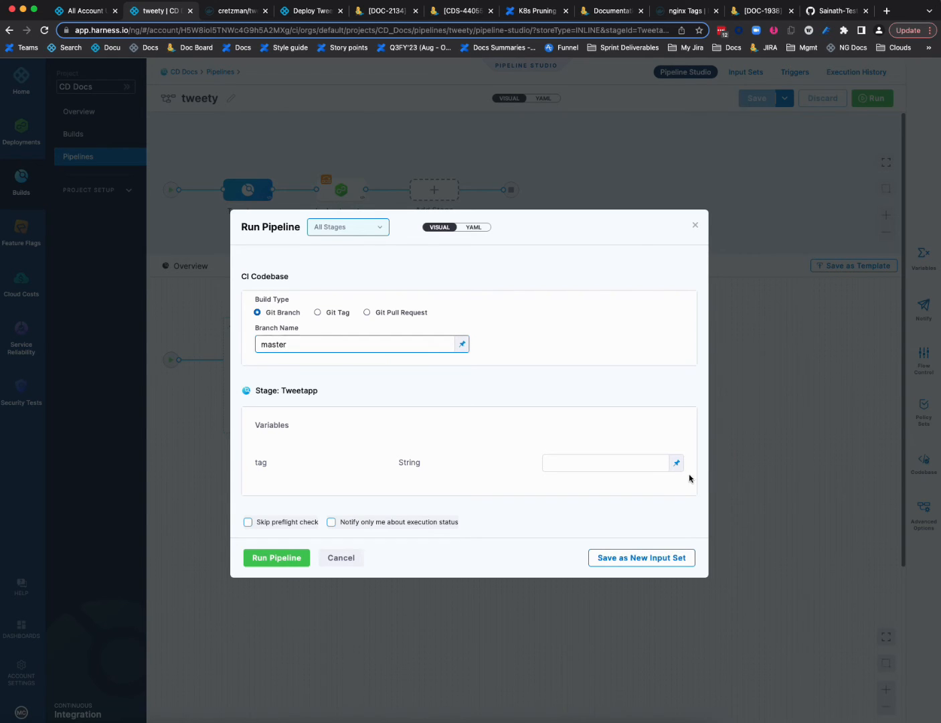
text(175)
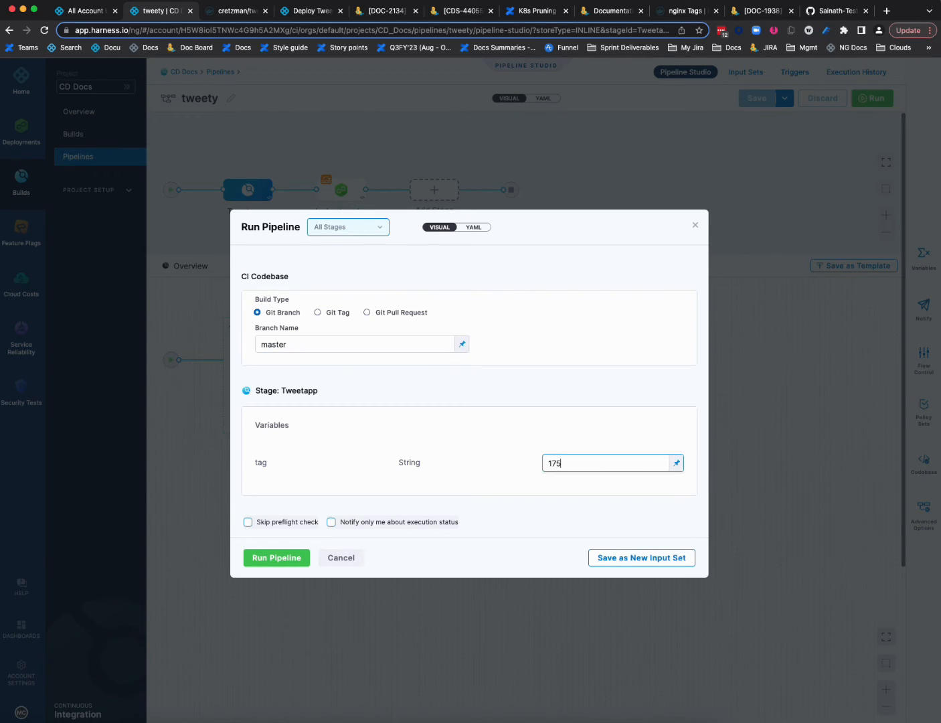
click(248, 522)
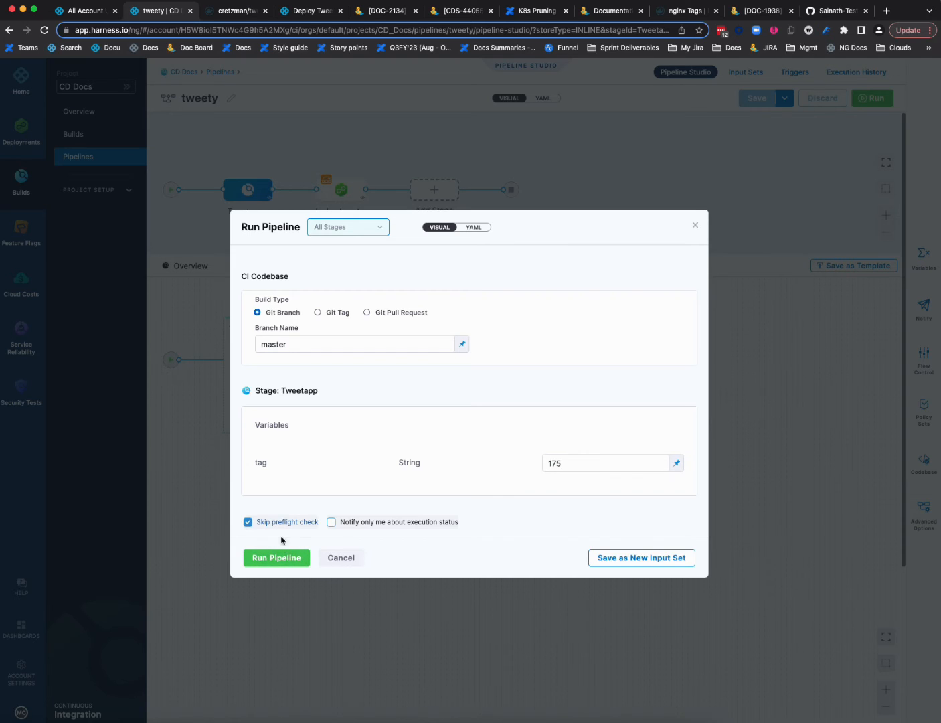
click(276, 557)
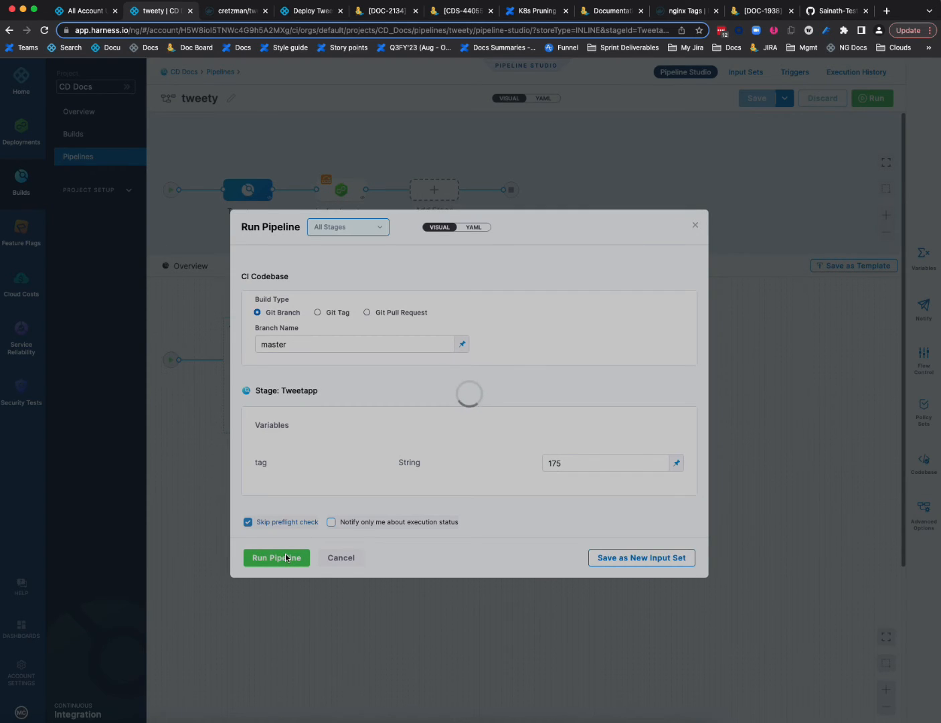
click(276, 558)
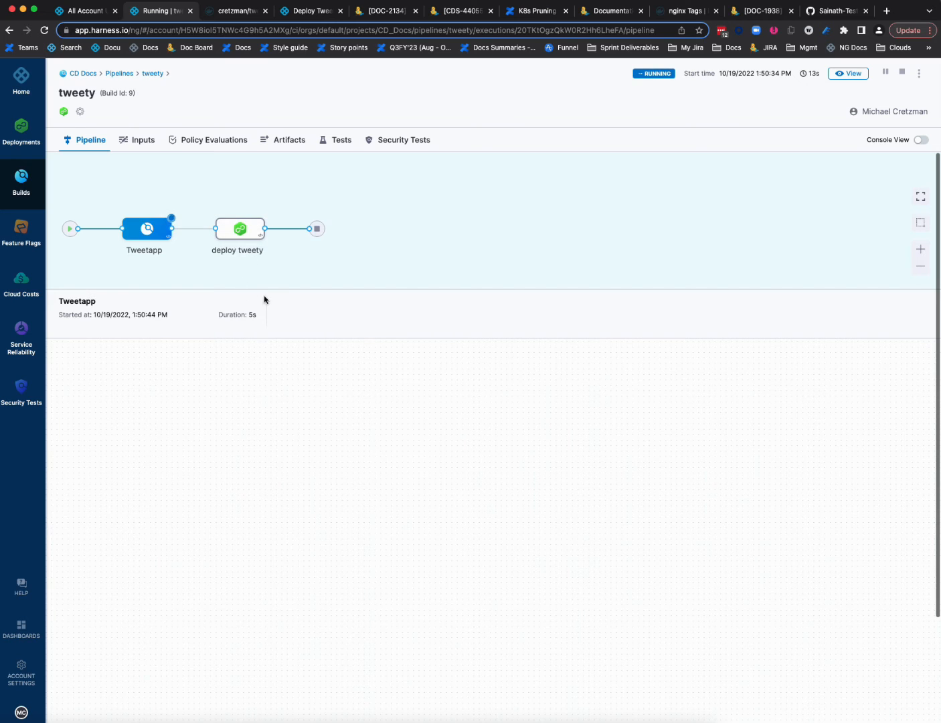
mouse_move(143, 229)
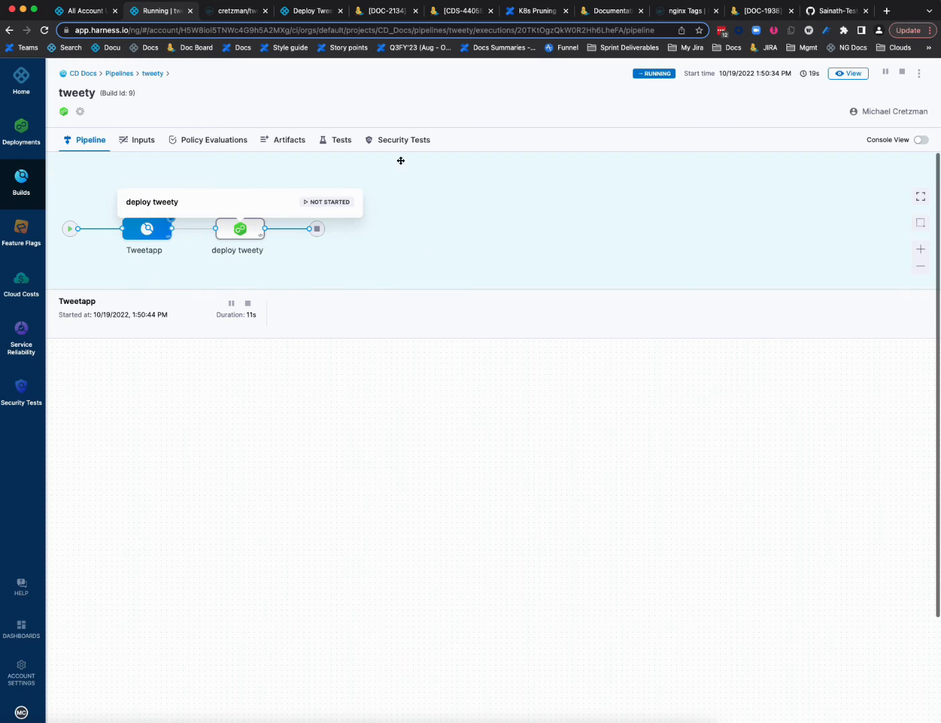
Step: Open the Build Tweet App step of successful build 9 that produced tweetapp:175
click(143, 228)
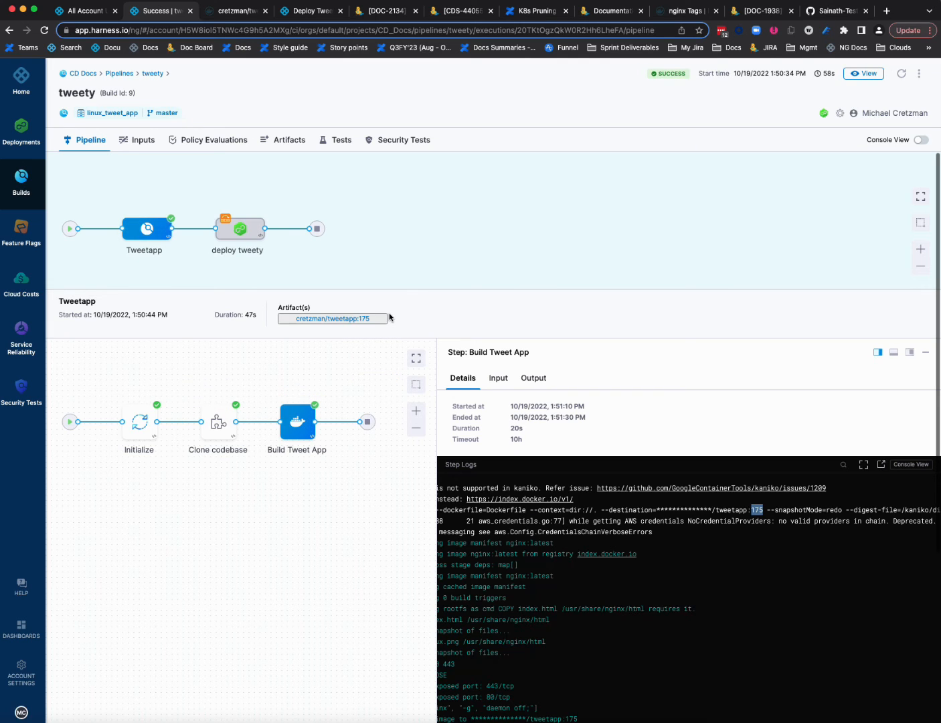
Step: Check Docker Hub's tweetapp Tags list, where 175 appears as the newest tag
click(235, 11)
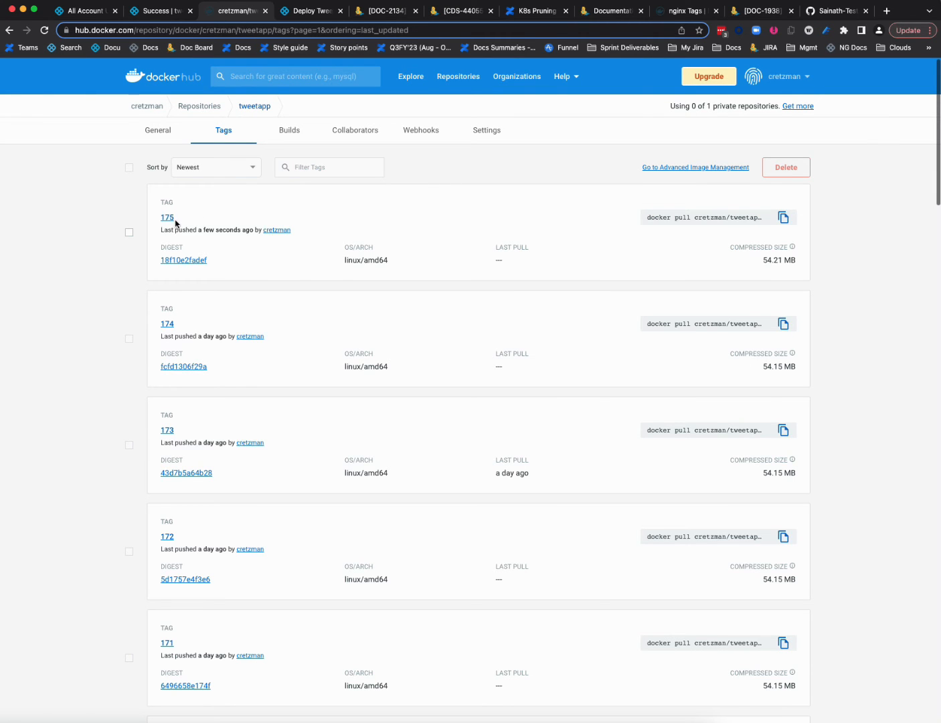
mouse_move(226, 230)
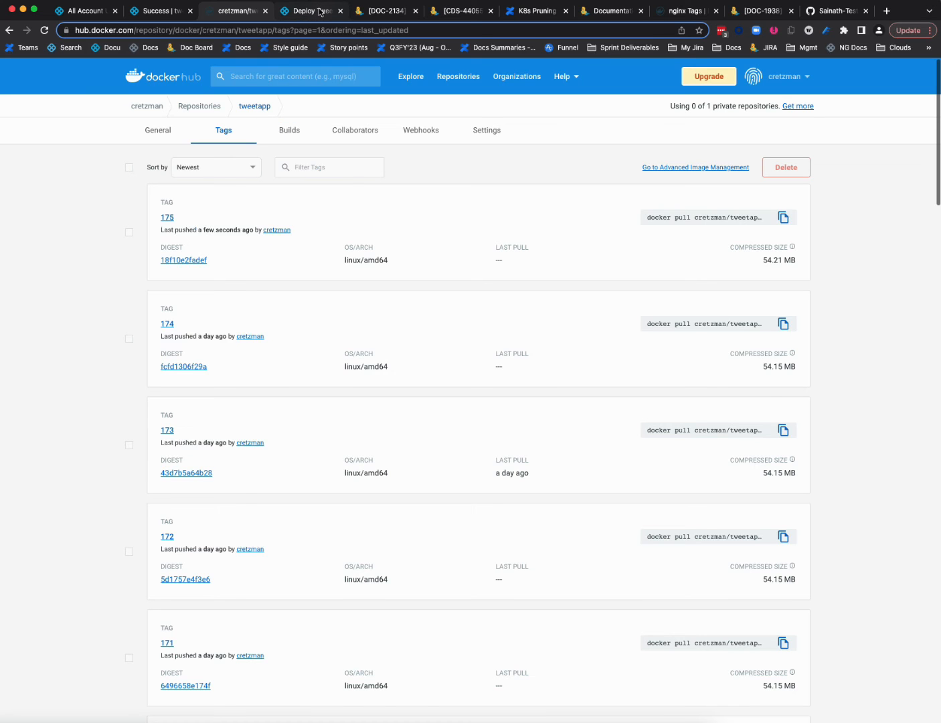
Step: Open Deploy Tweety's execution history and the new trigger-started execution 5
click(311, 11)
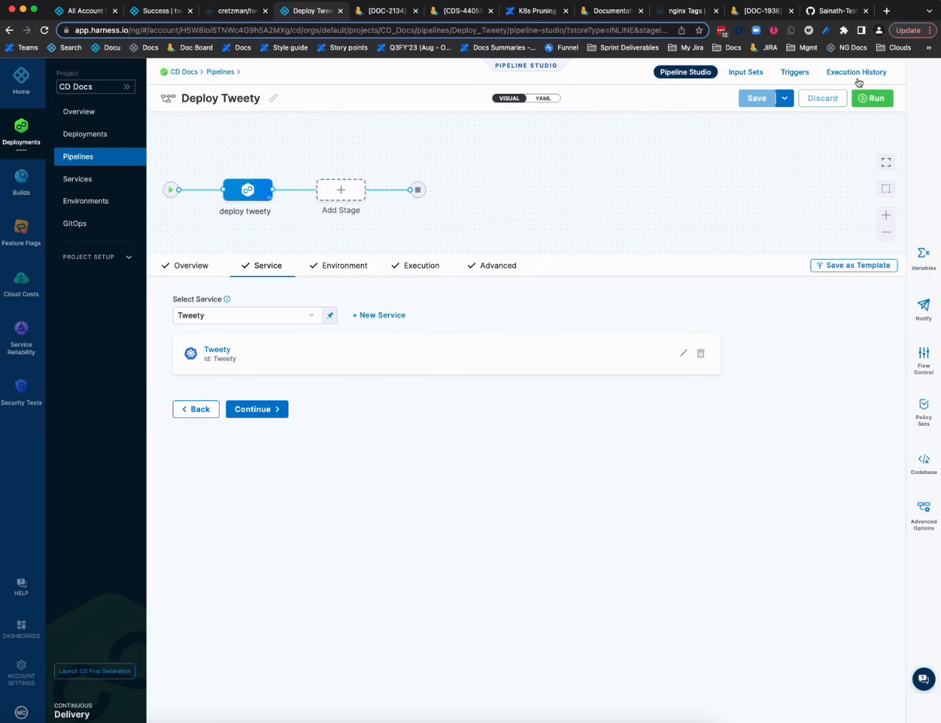
click(857, 73)
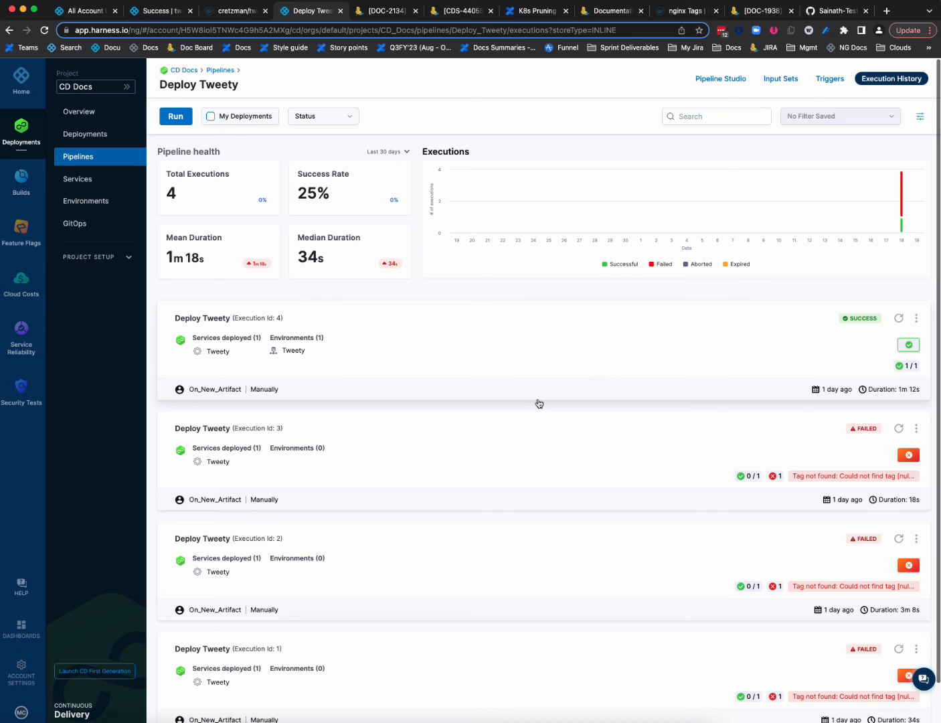
mouse_move(442, 333)
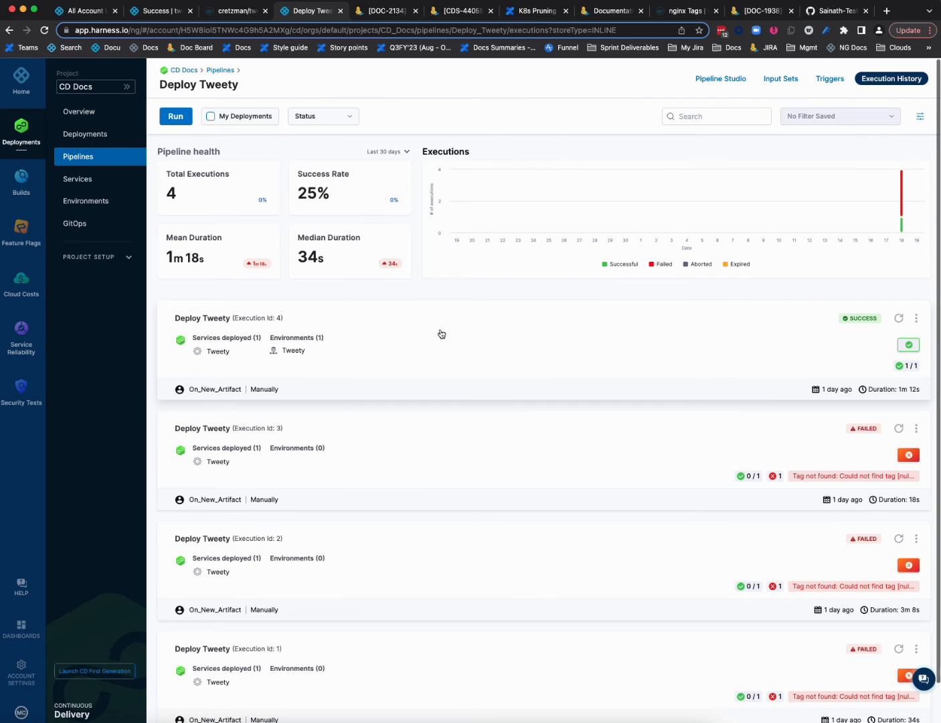
mouse_move(388, 349)
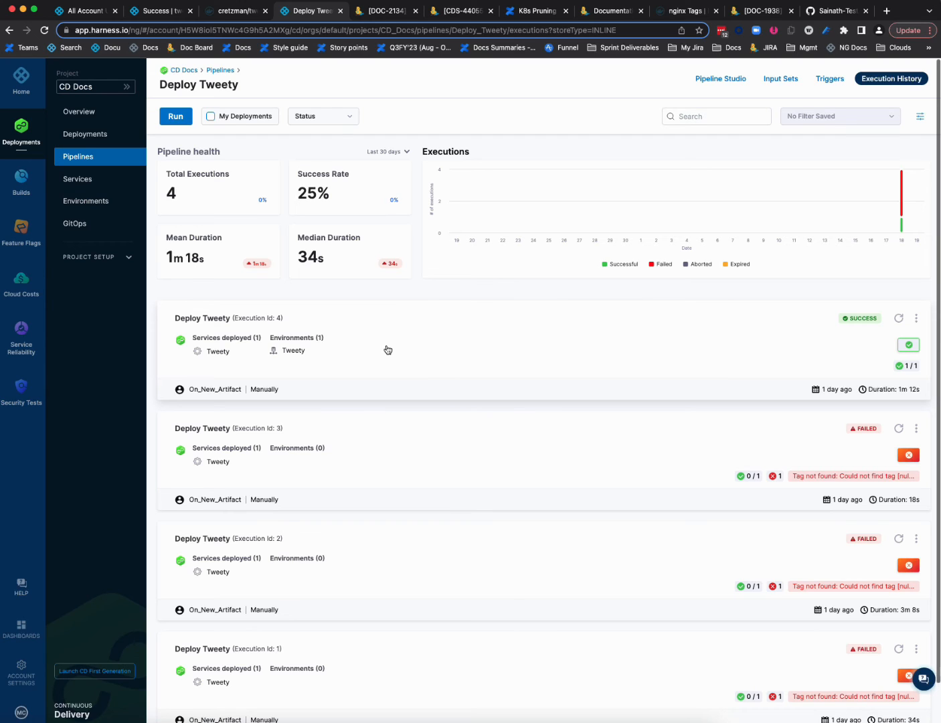
click(176, 116)
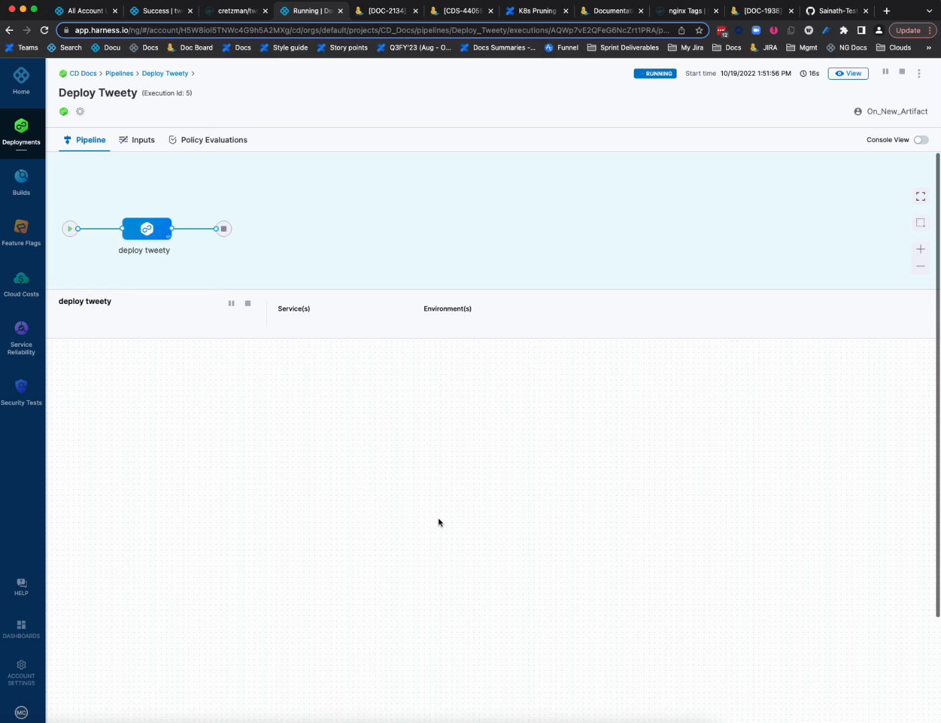
mouse_move(146, 228)
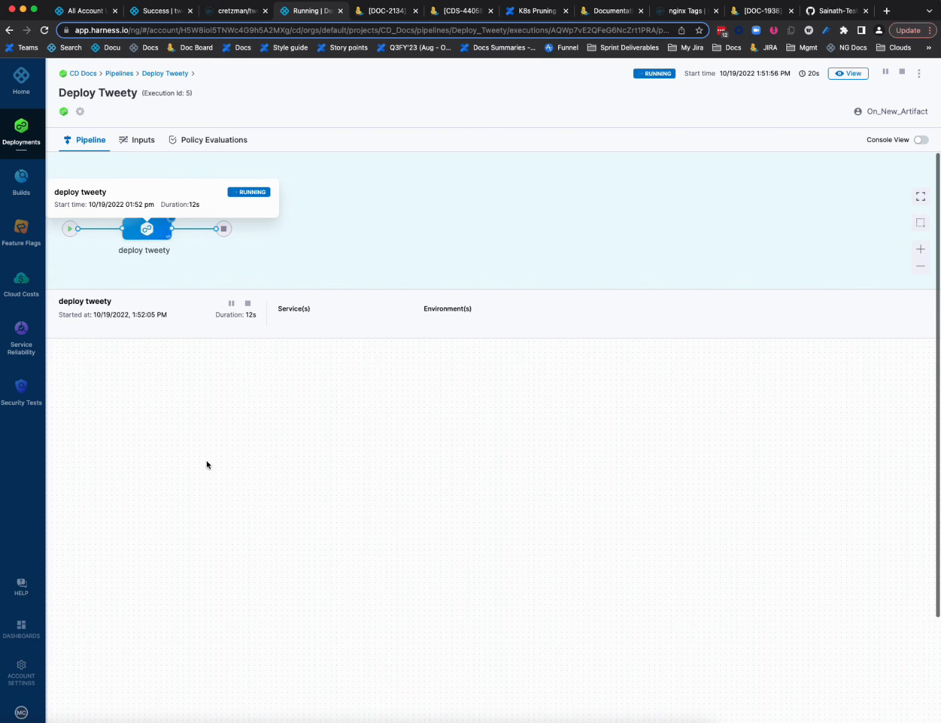
Step: Recheck tag 175 on Docker Hub, then view execution 5's Rollout Deployment logs
click(236, 11)
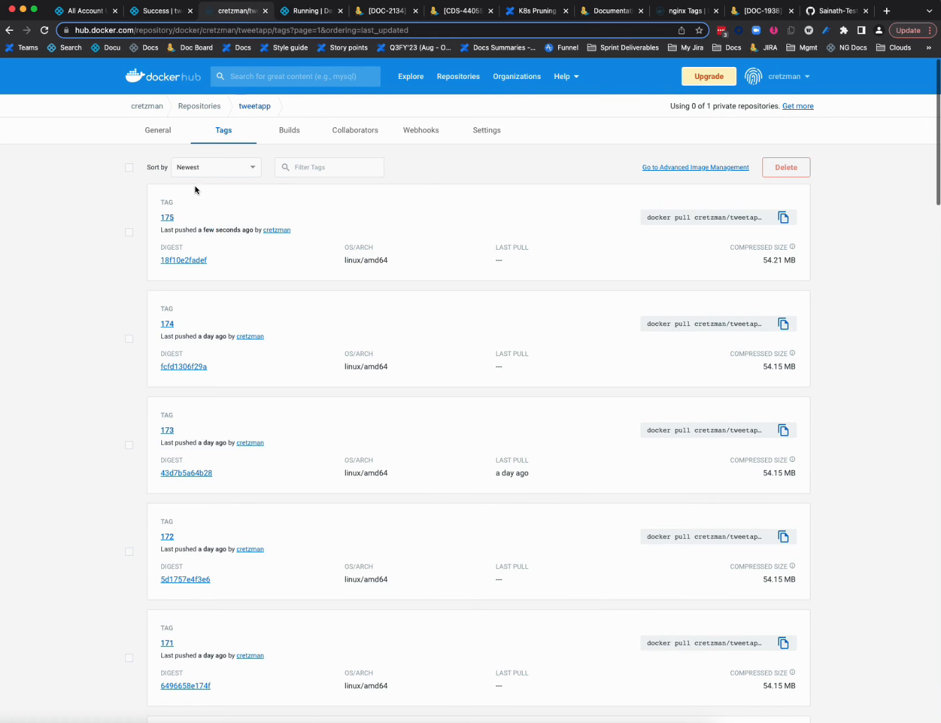
click(311, 10)
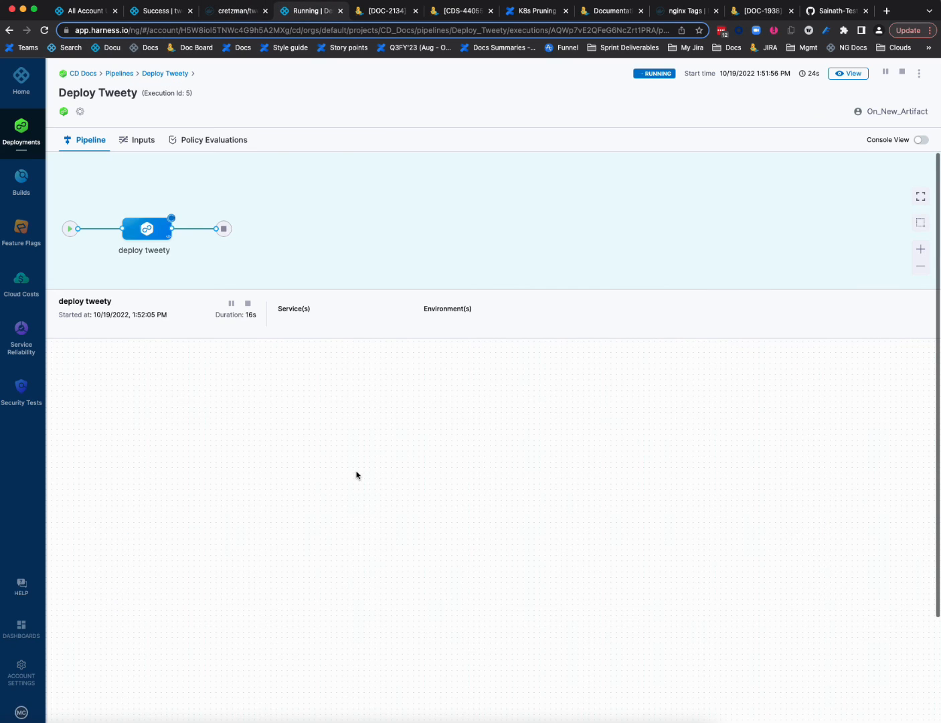
mouse_move(442, 432)
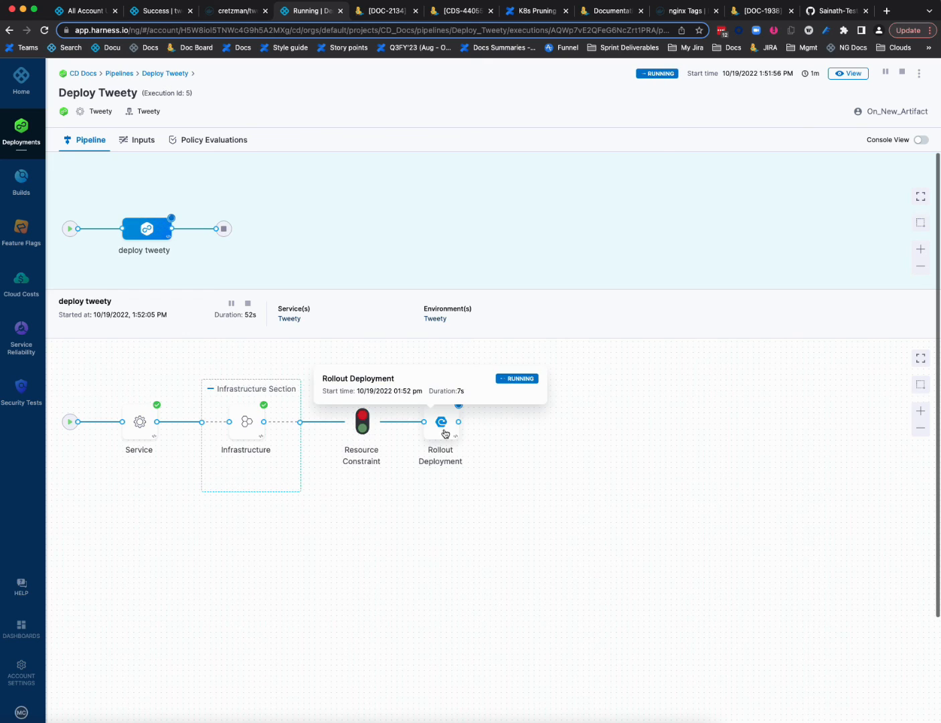
click(441, 421)
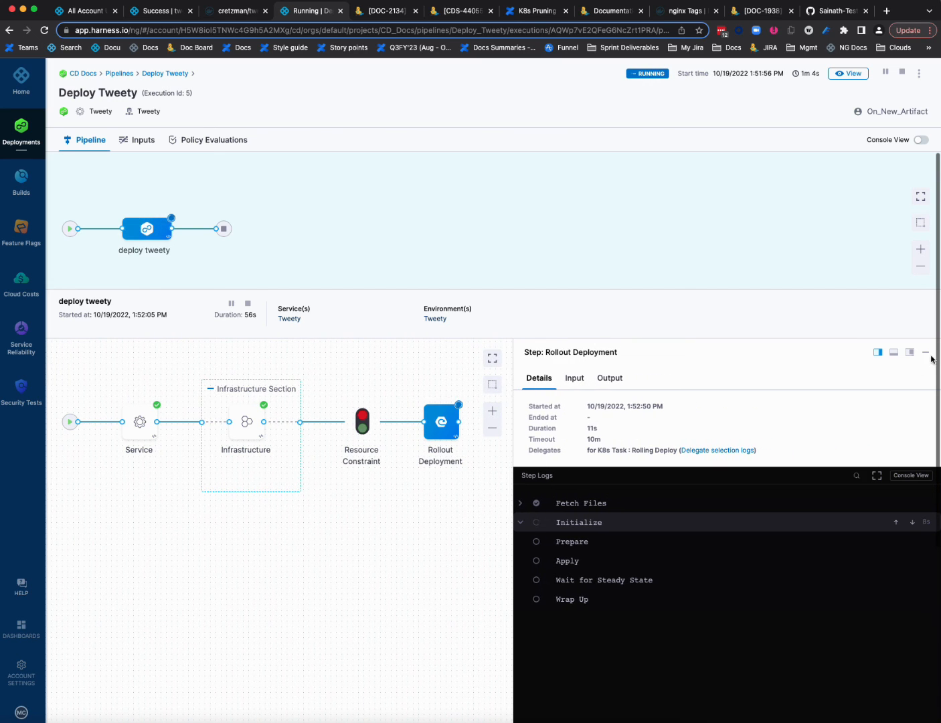
click(922, 140)
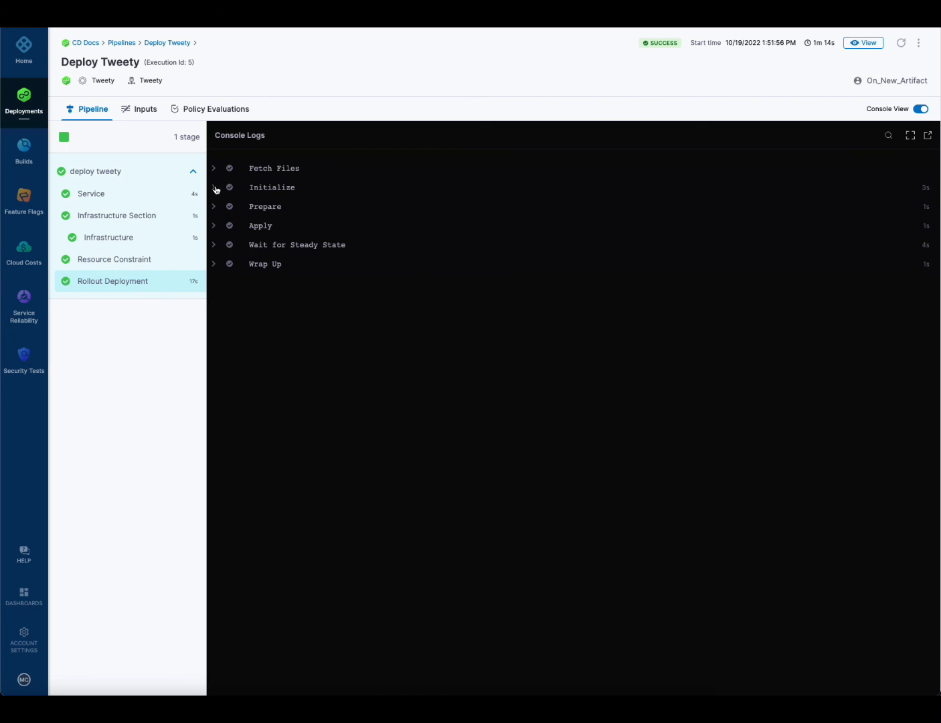
Step: Expand the Rollout Deployment Initialize log and scroll to the cretzman/tweetapp:175 image line
click(214, 187)
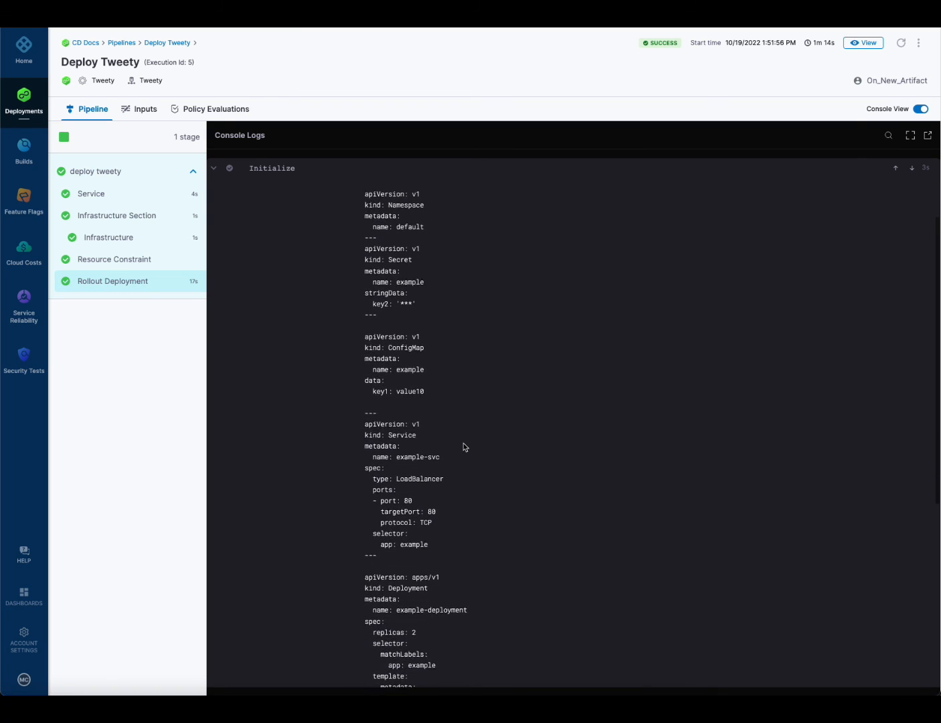
scroll(down, 3)
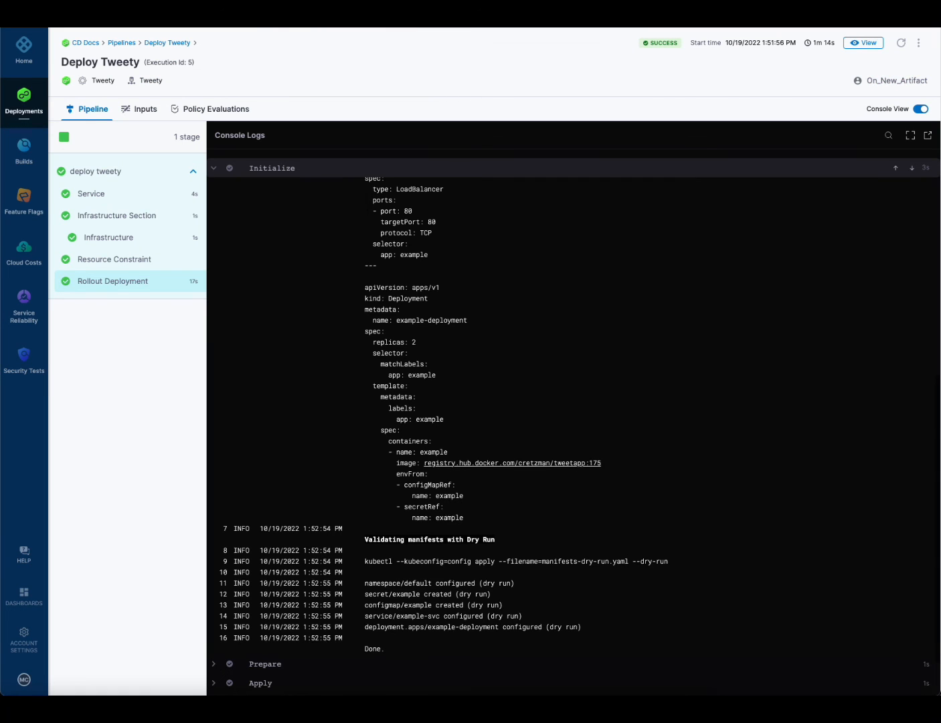
mouse_move(412, 113)
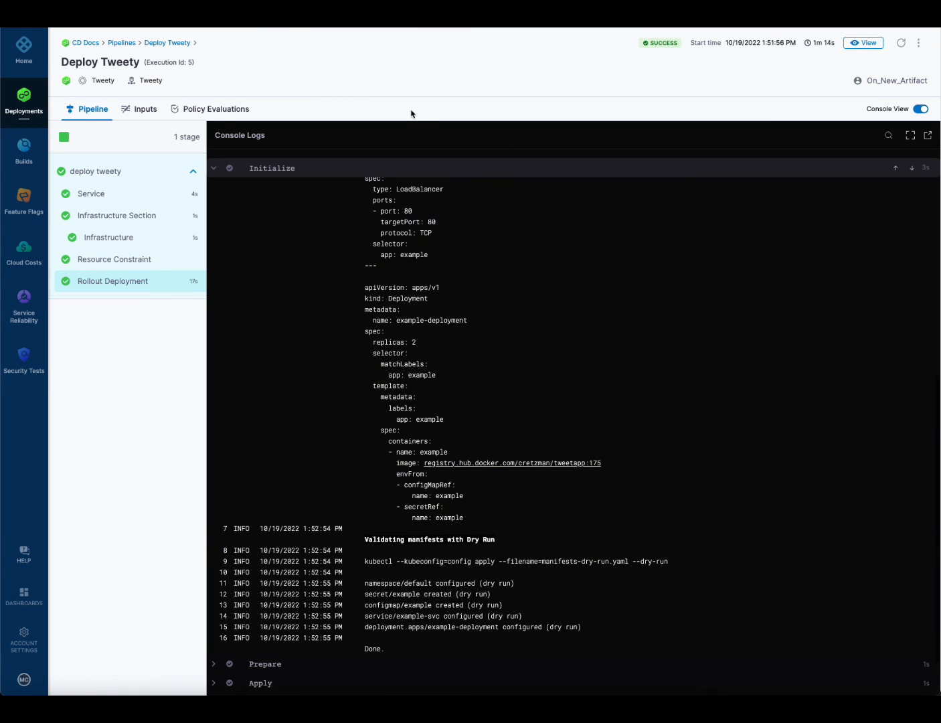
mouse_move(412, 114)
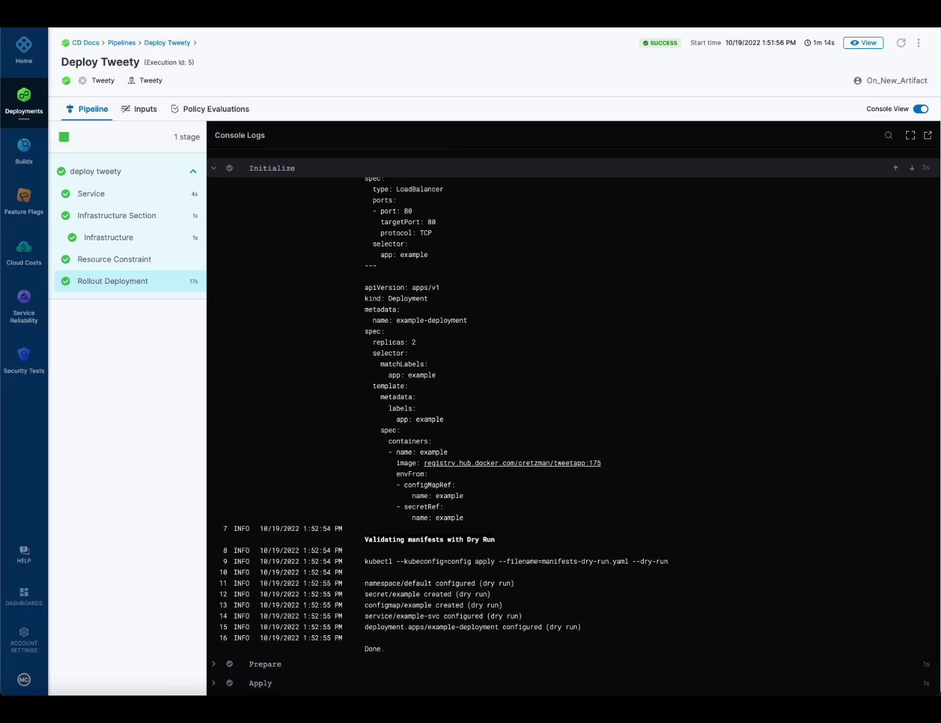